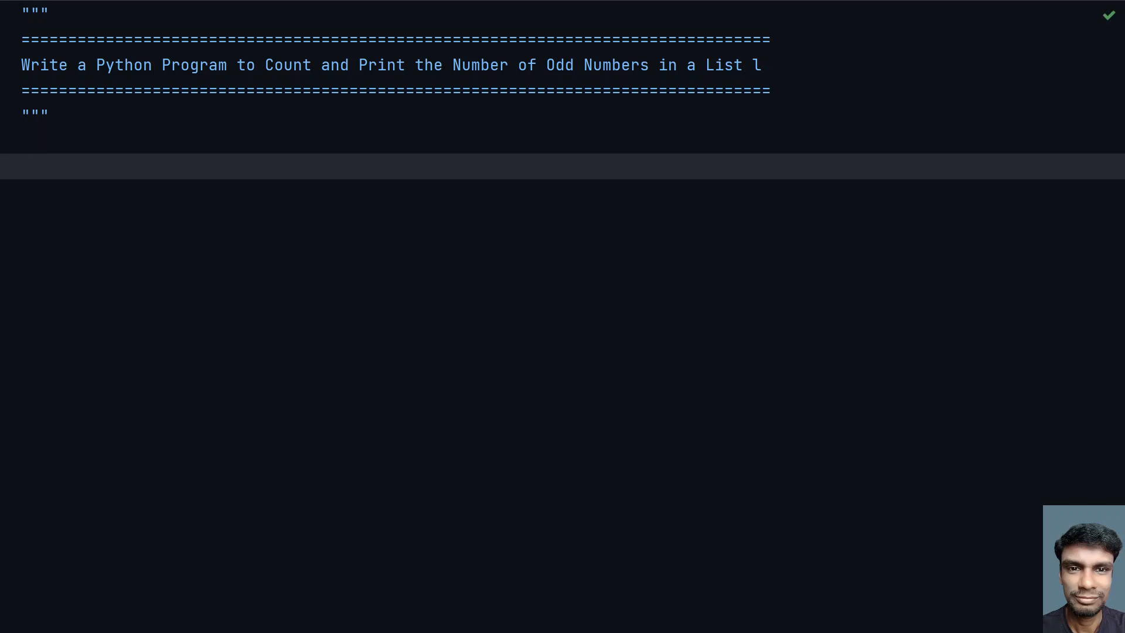
Write length = int(input("Enter Size of List : ")) below the docstring.
{"action": "type", "text": "length"}
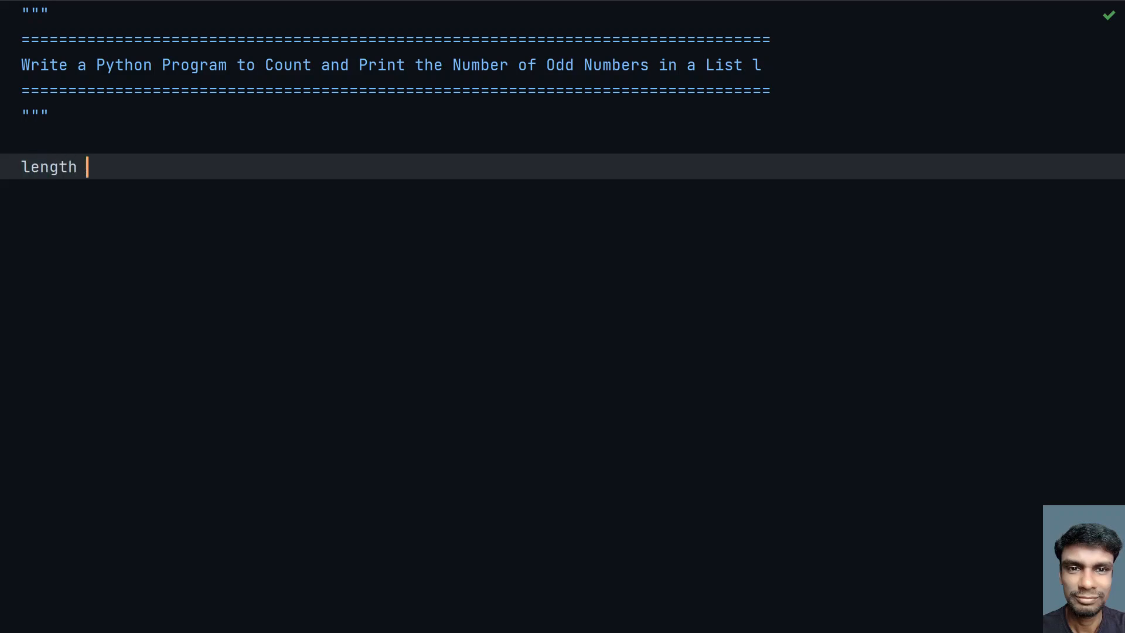
{"action": "type", "text": "= inpu"}
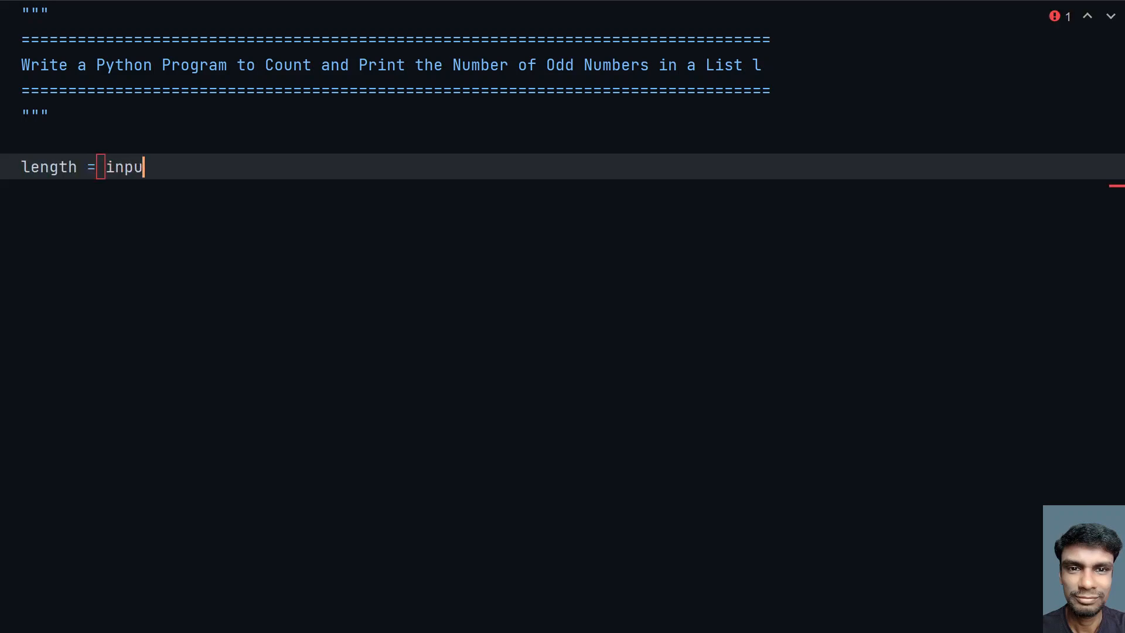
{"action": "type", "text": "t()"}
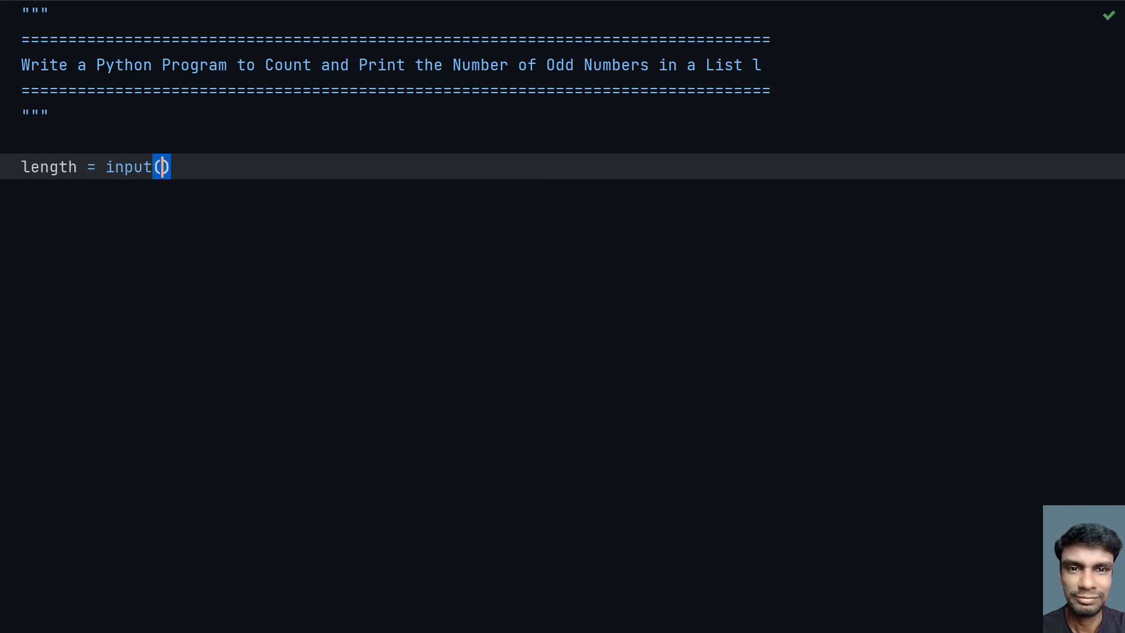
{"action": "type", "text": "\""}
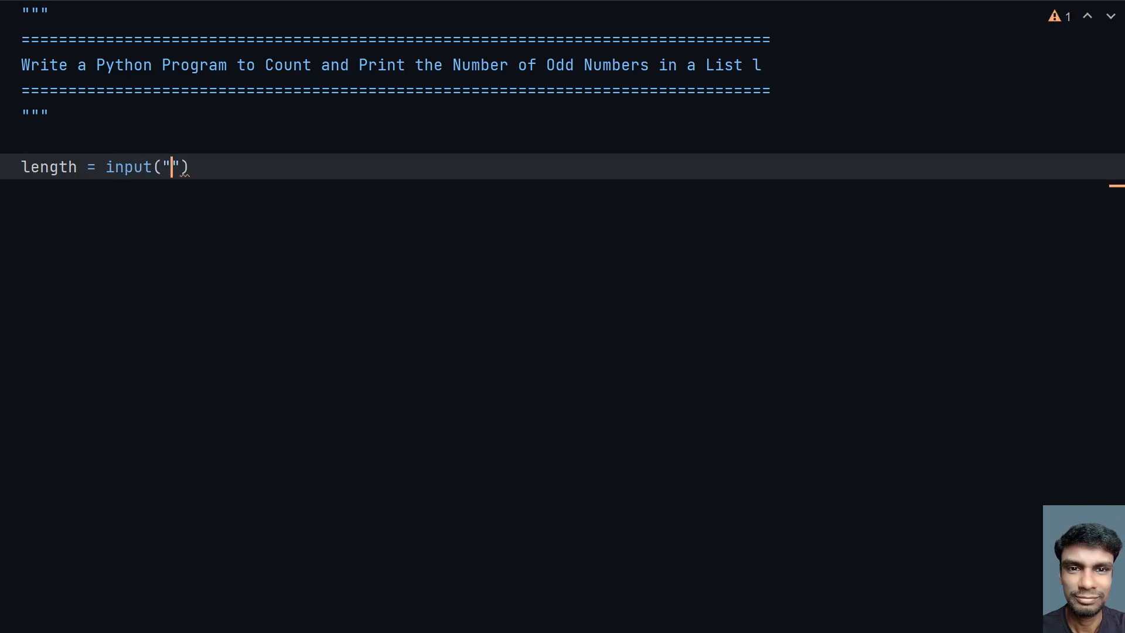
{"action": "type", "text": "Enter"}
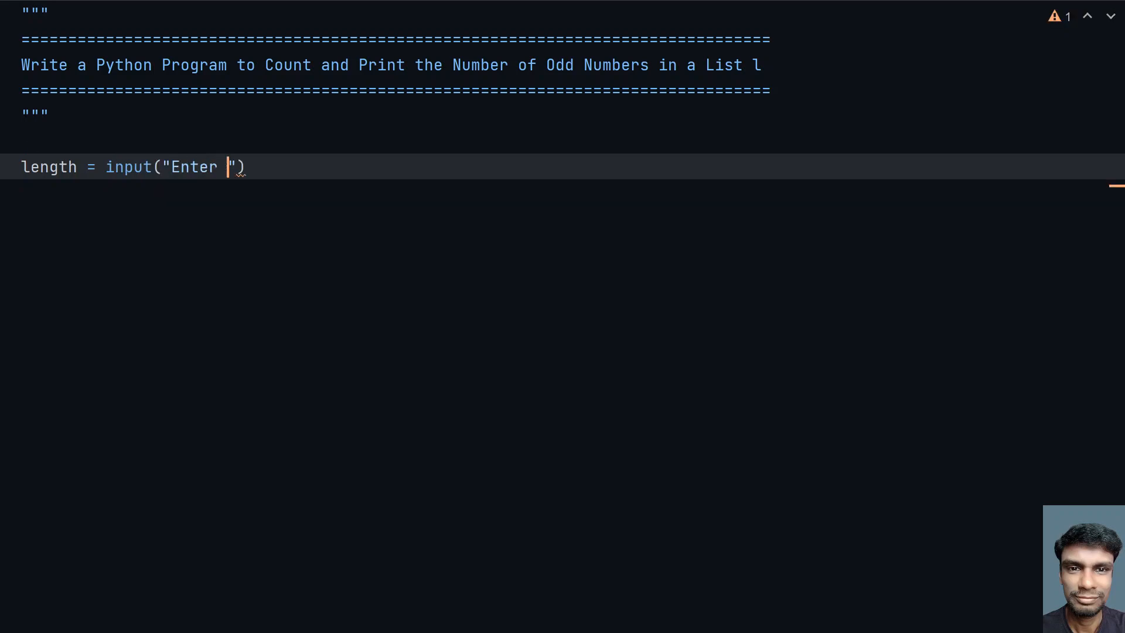
{"action": "type", "text": "Size of"}
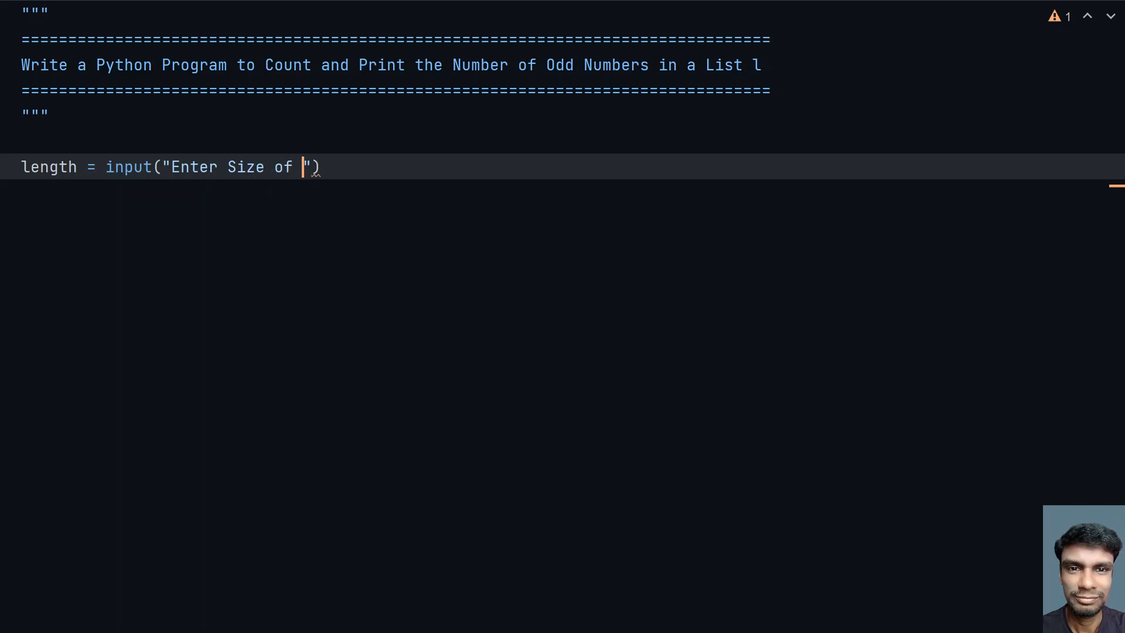
{"action": "type", "text": "List :"}
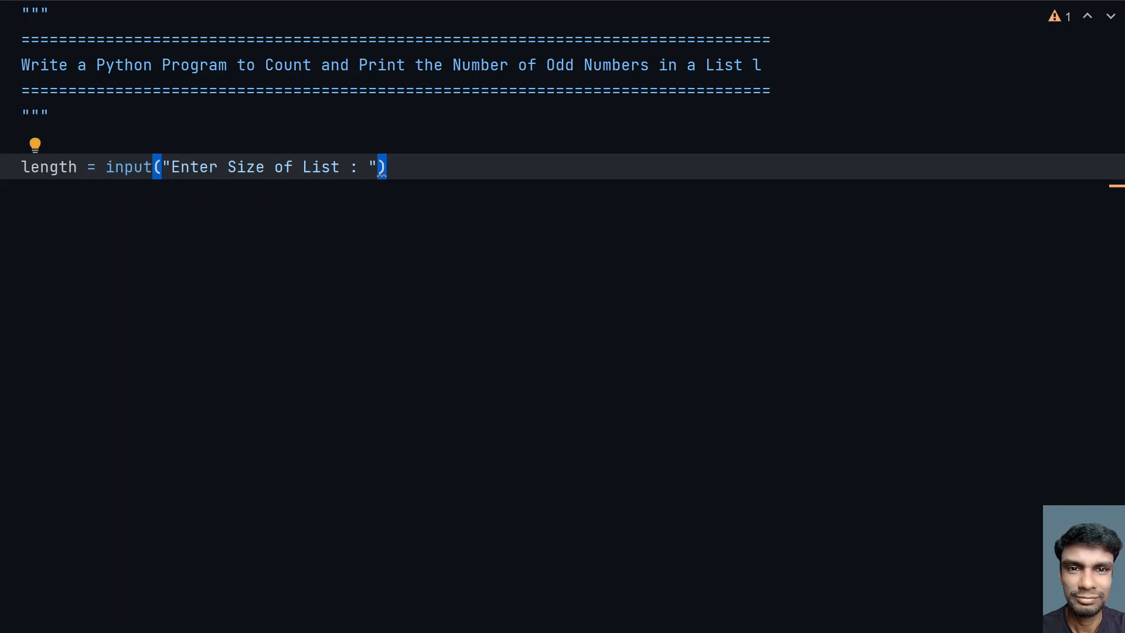
{"action": "type", "text": ")"}
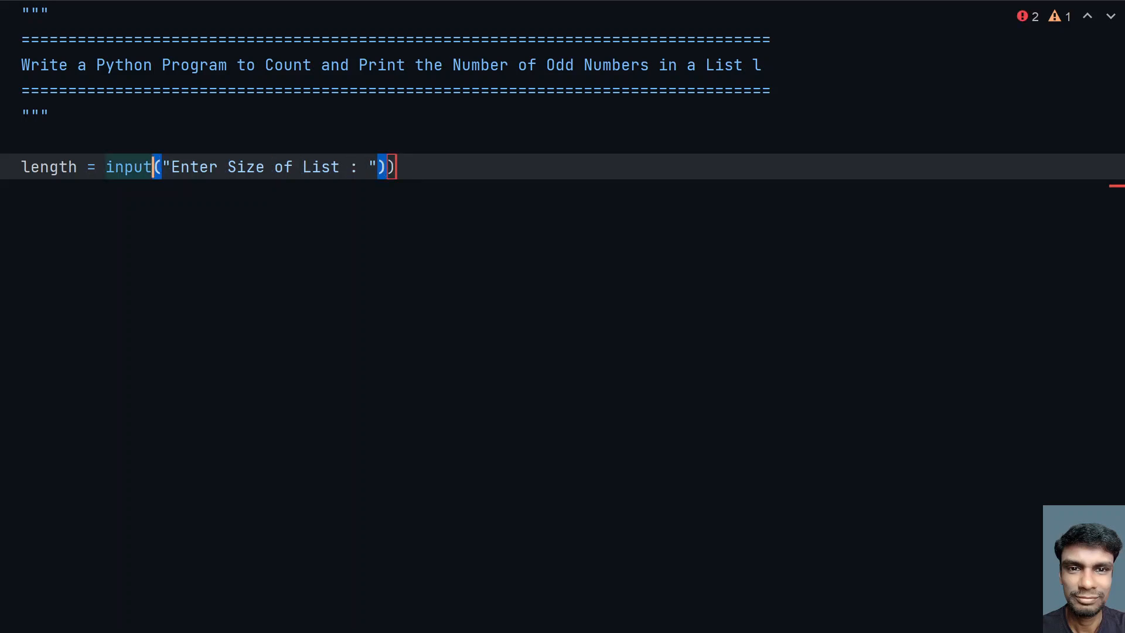
{"action": "type", "text": "int("}
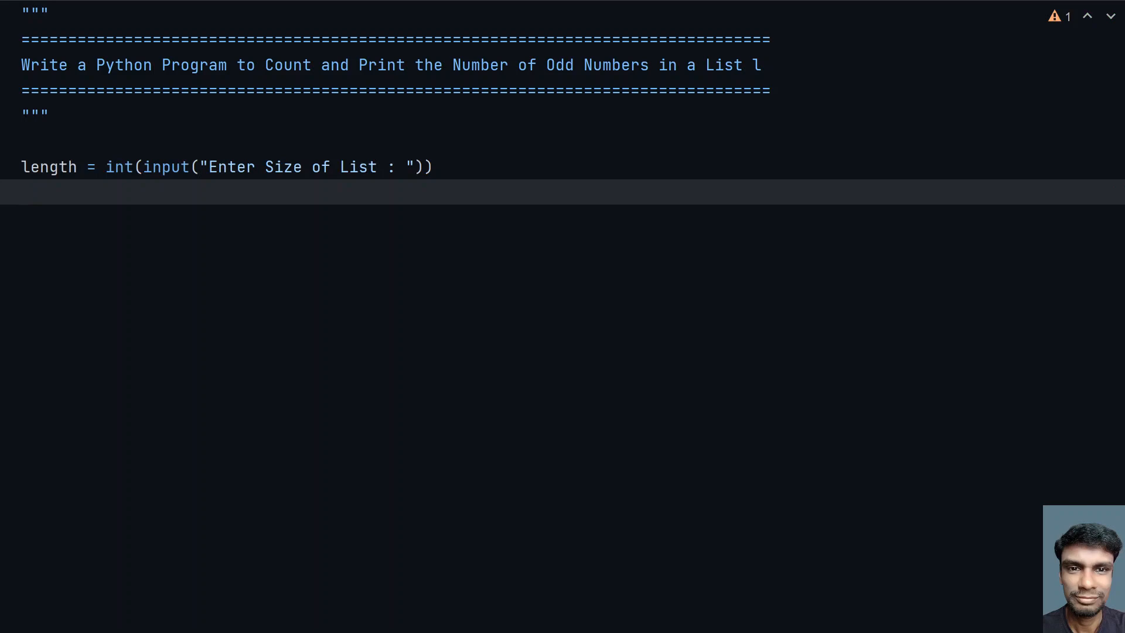
{"action": "double_click", "coordinate": [49, 167]}
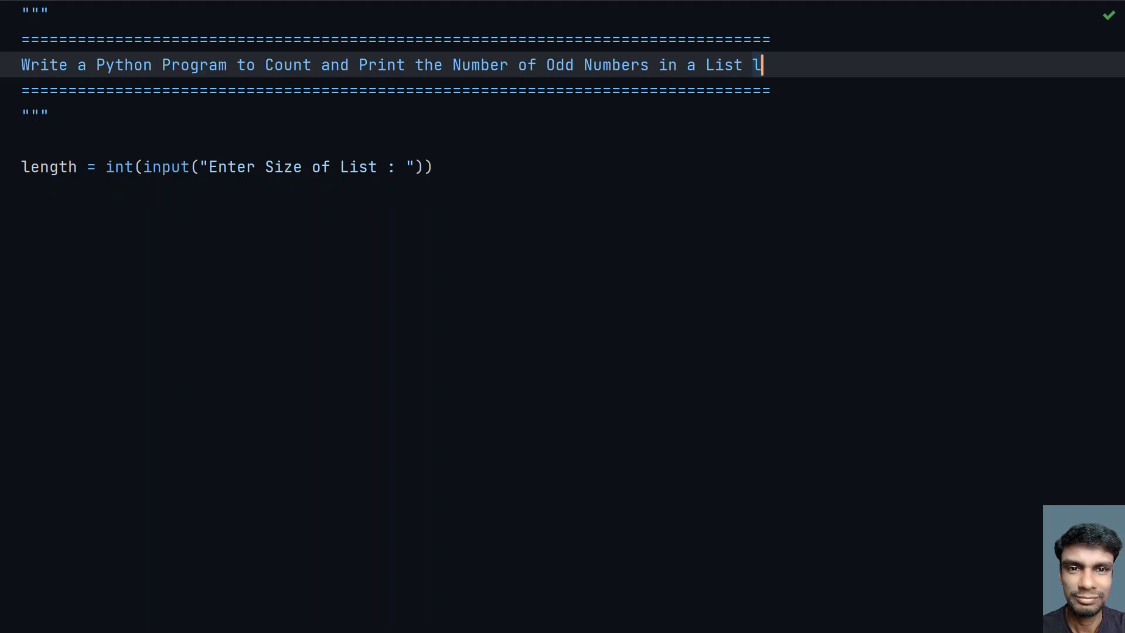
Write my_list = [] to initialise an empty list.
{"action": "type", "text": "my"}
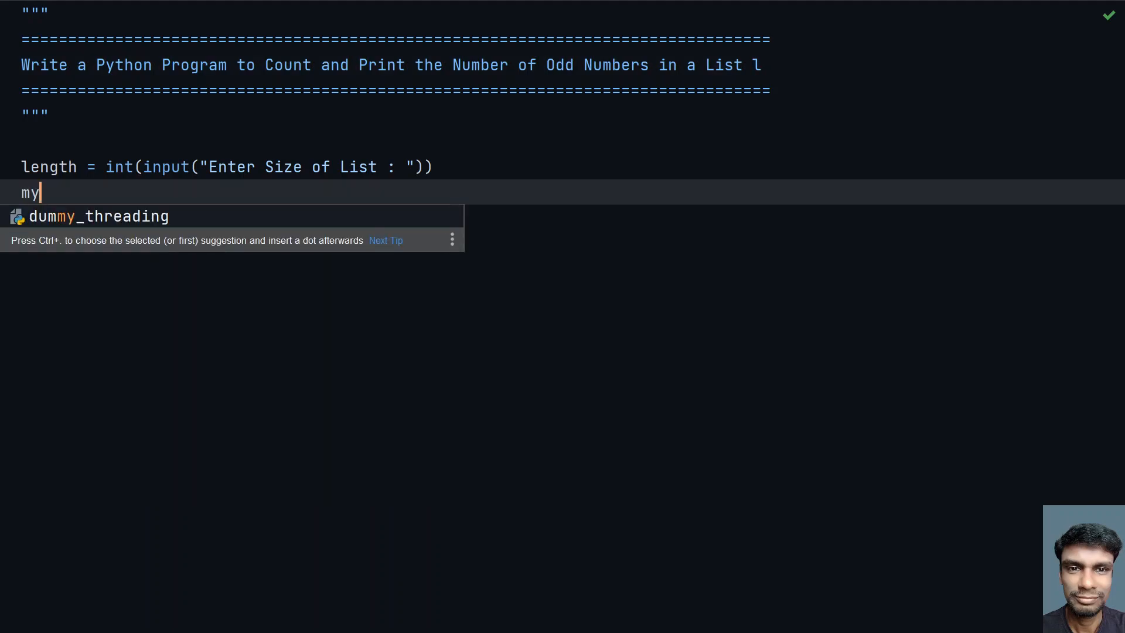
{"action": "type", "text": "_list ="}
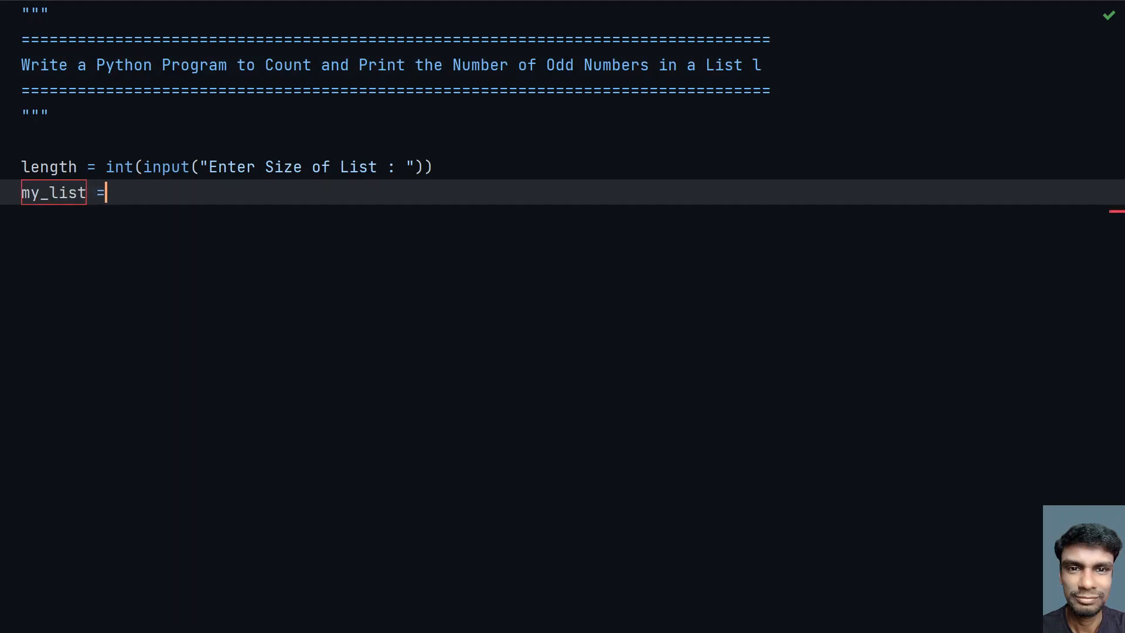
{"action": "type", "text": "[]"}
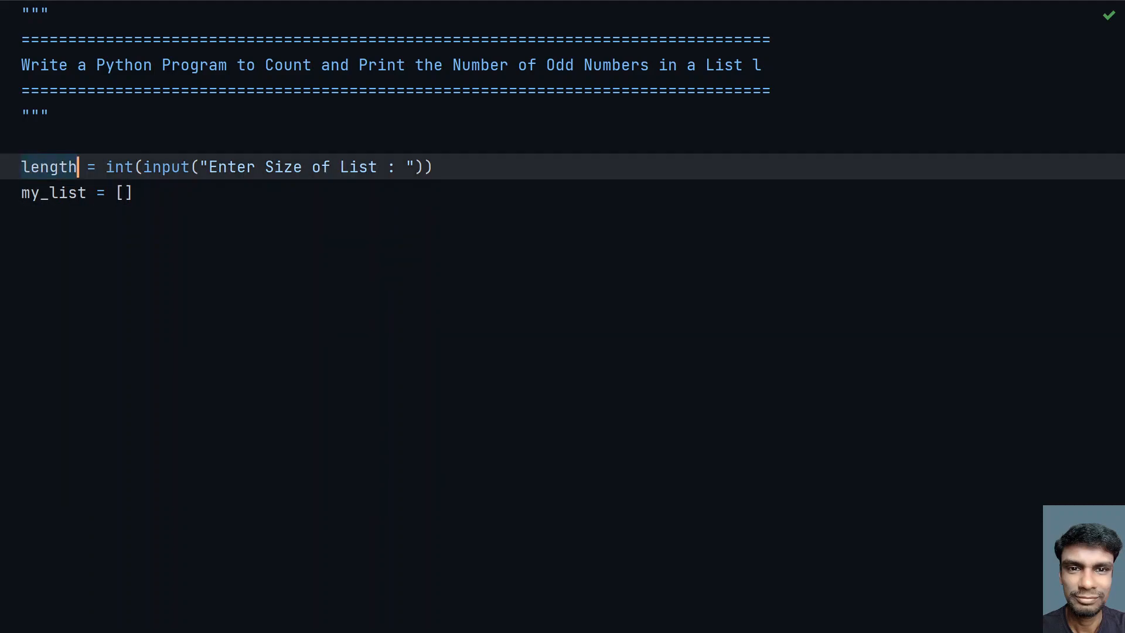
Write the loop header for _ in range(length): and start its body.
{"action": "type", "text": "fo"}
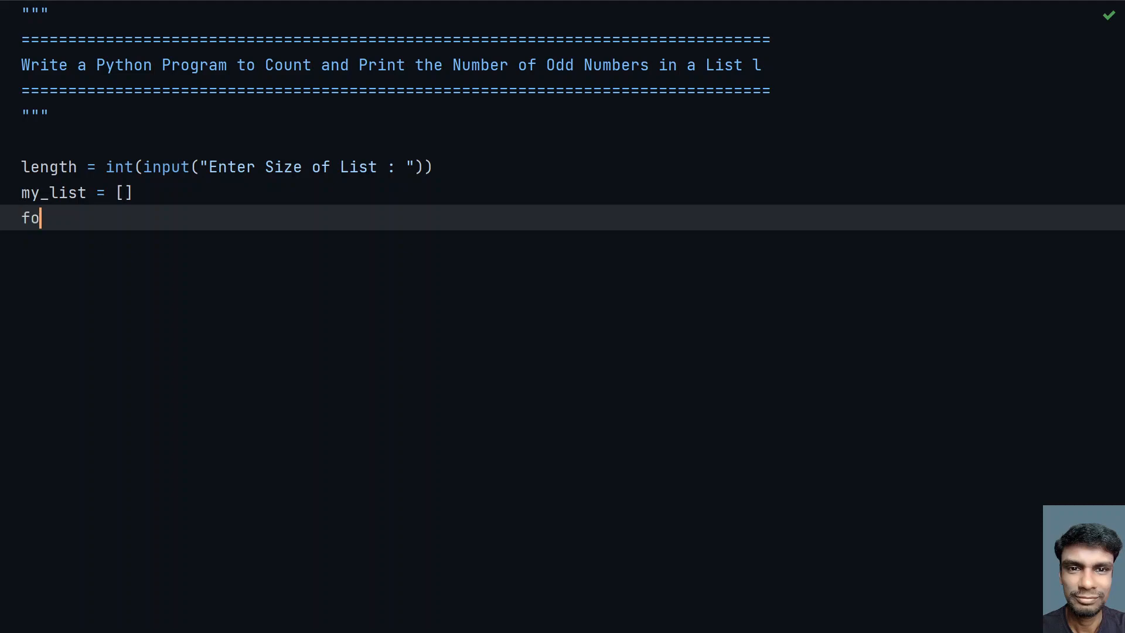
{"action": "type", "text": "r _ in l"}
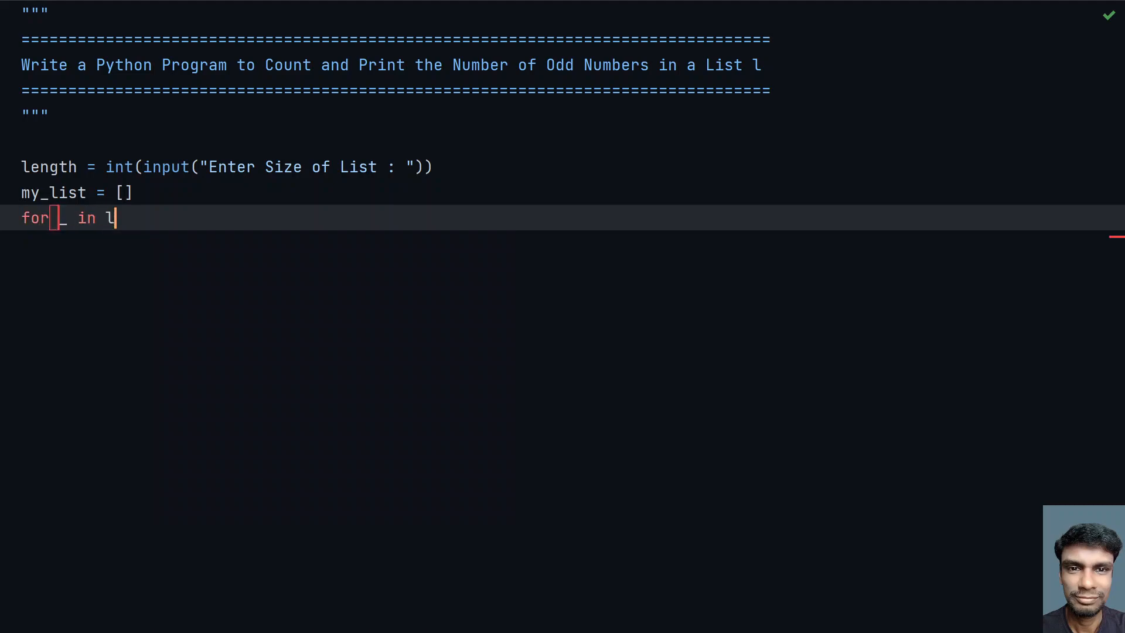
{"action": "type", "text": "range"}
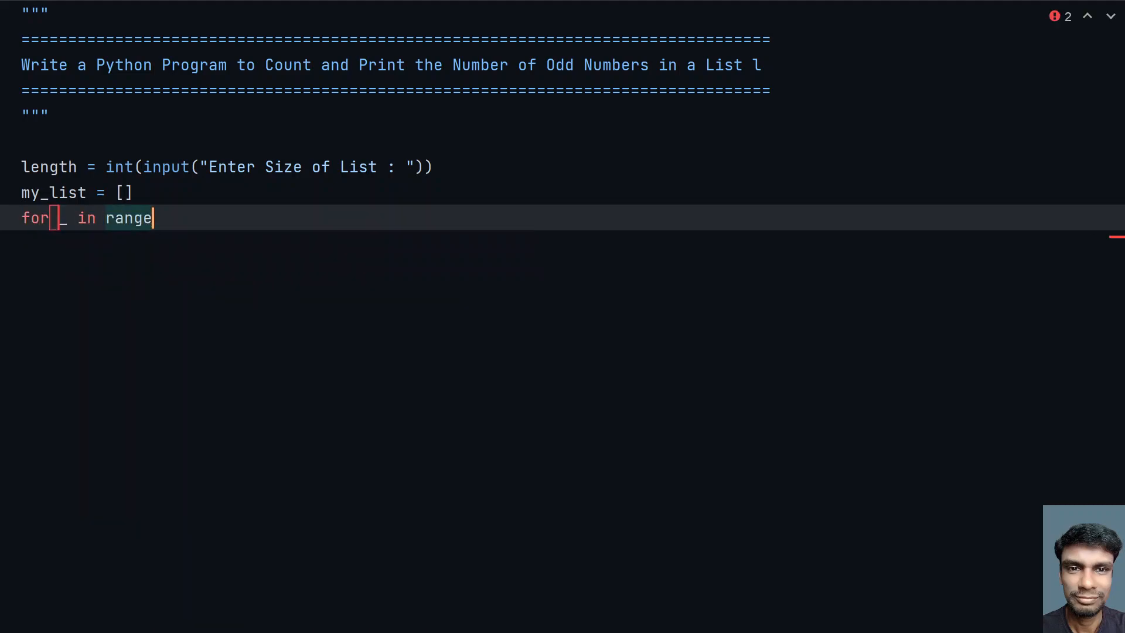
{"action": "type", "text": "()"}
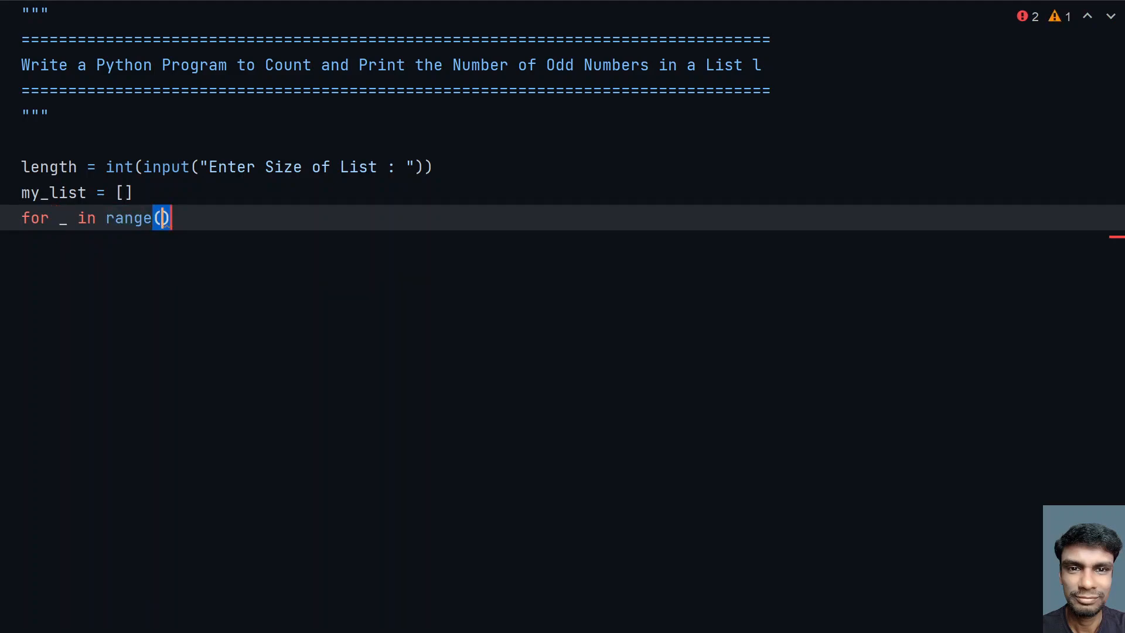
{"action": "type", "text": "length"}
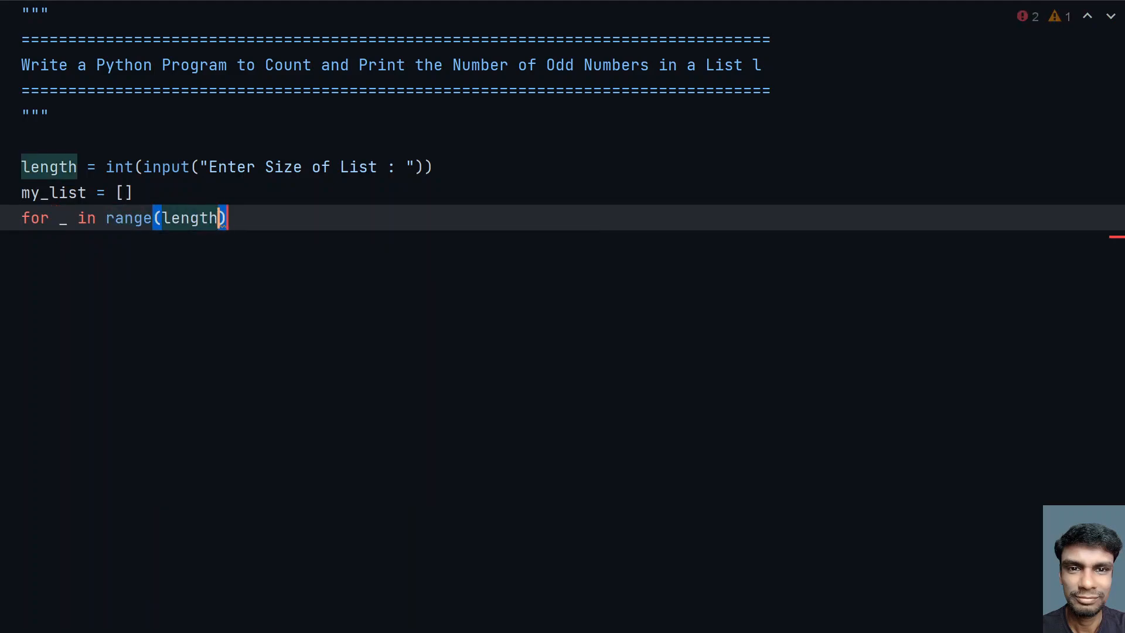
{"action": "type", "text": ":"}
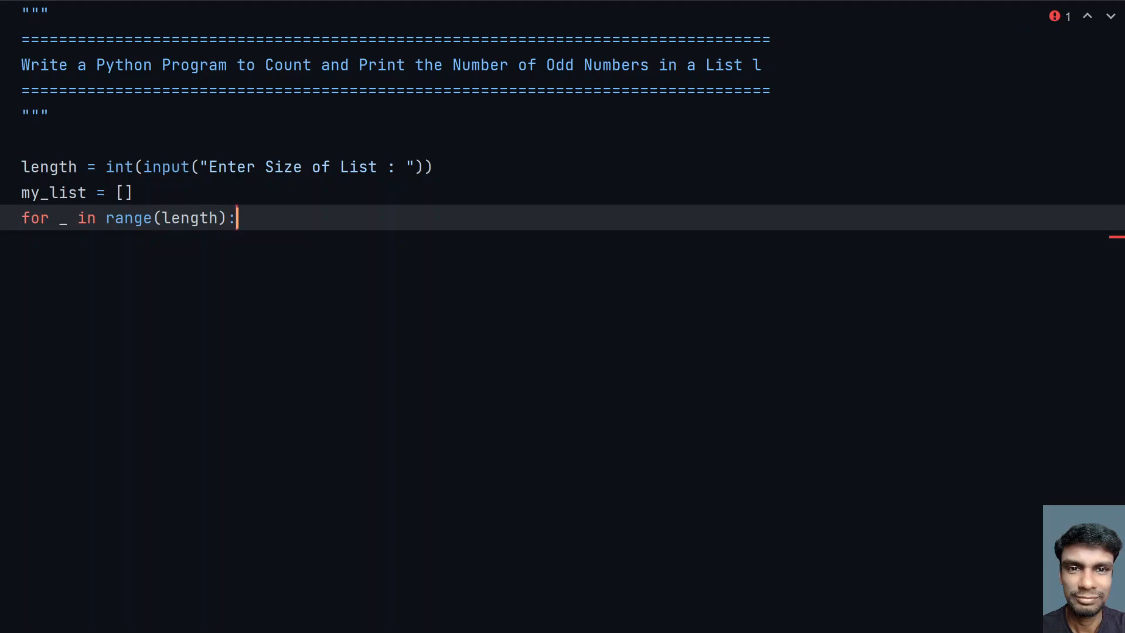
{"action": "key", "text": "enter"}
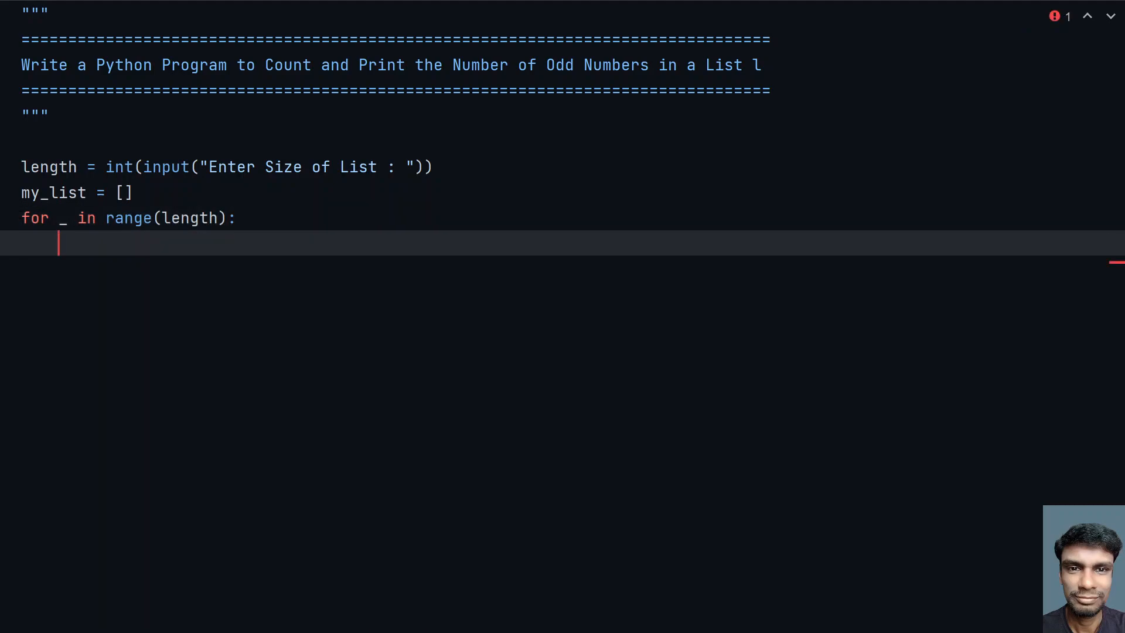
Write temp = int(input("Enter List Item : ")) inside the loop.
{"action": "type", "text": "temp ="}
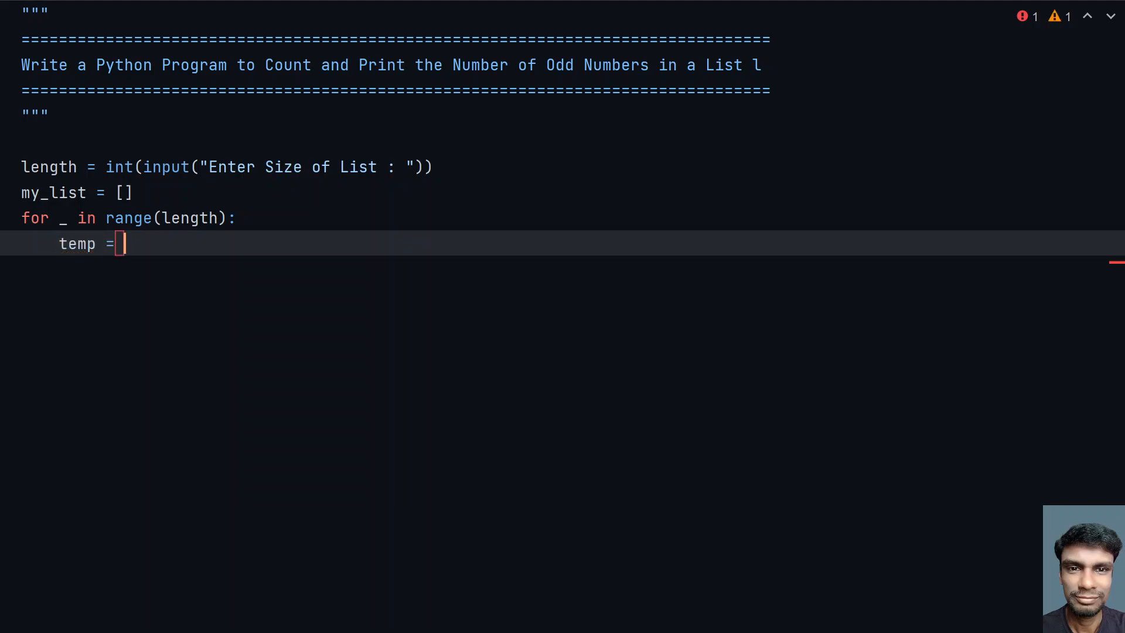
{"action": "type", "text": "input()"}
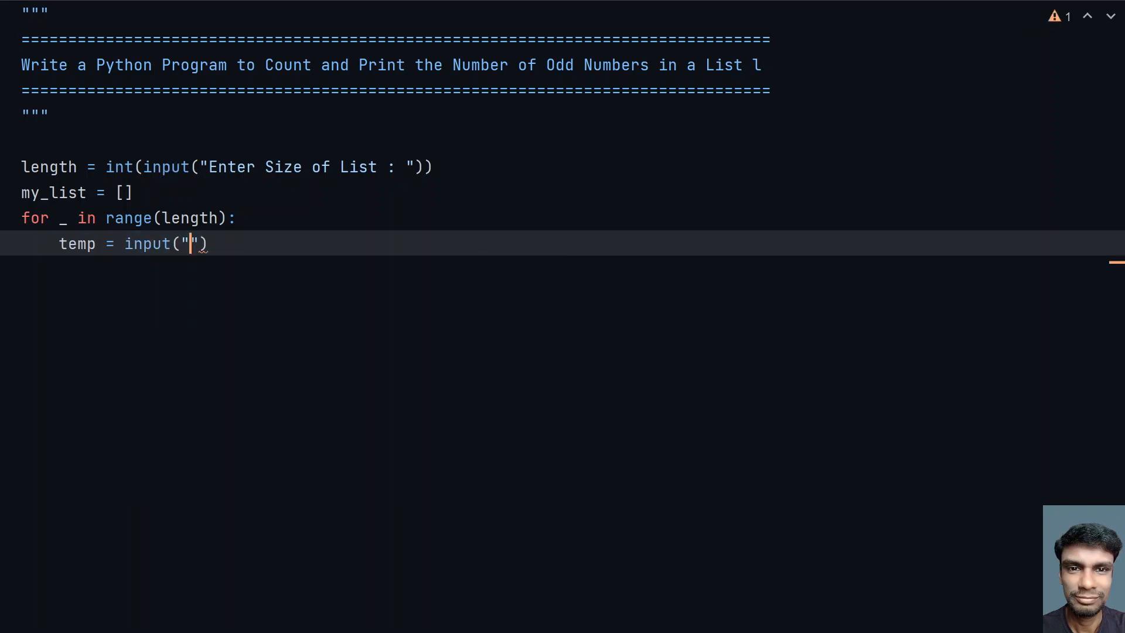
{"action": "type", "text": "Enter"}
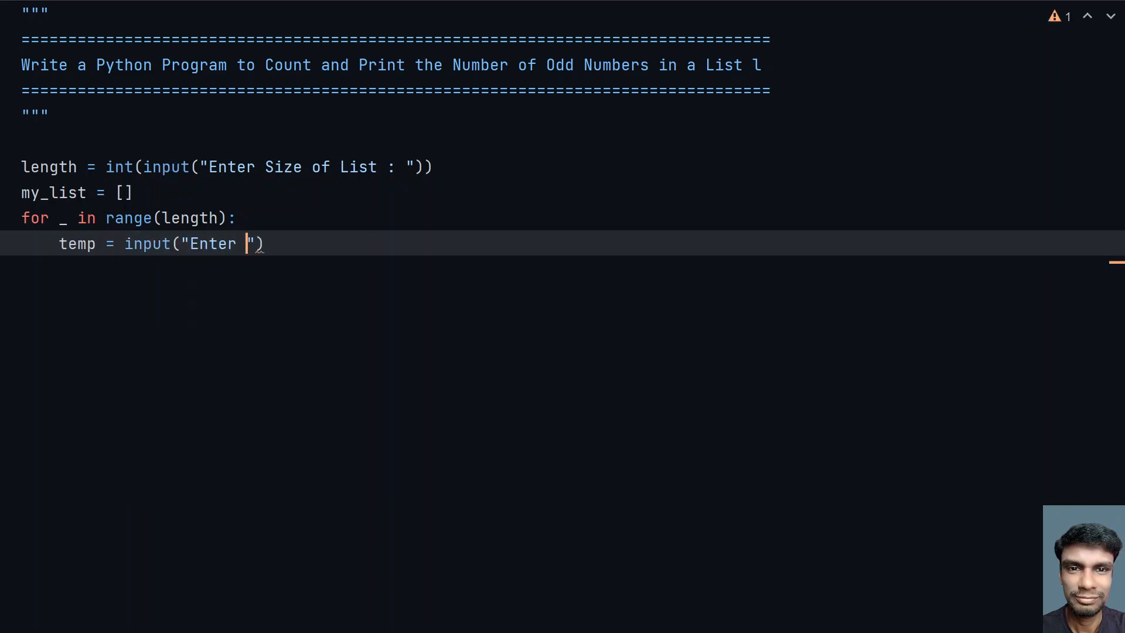
{"action": "type", "text": "List Ite"}
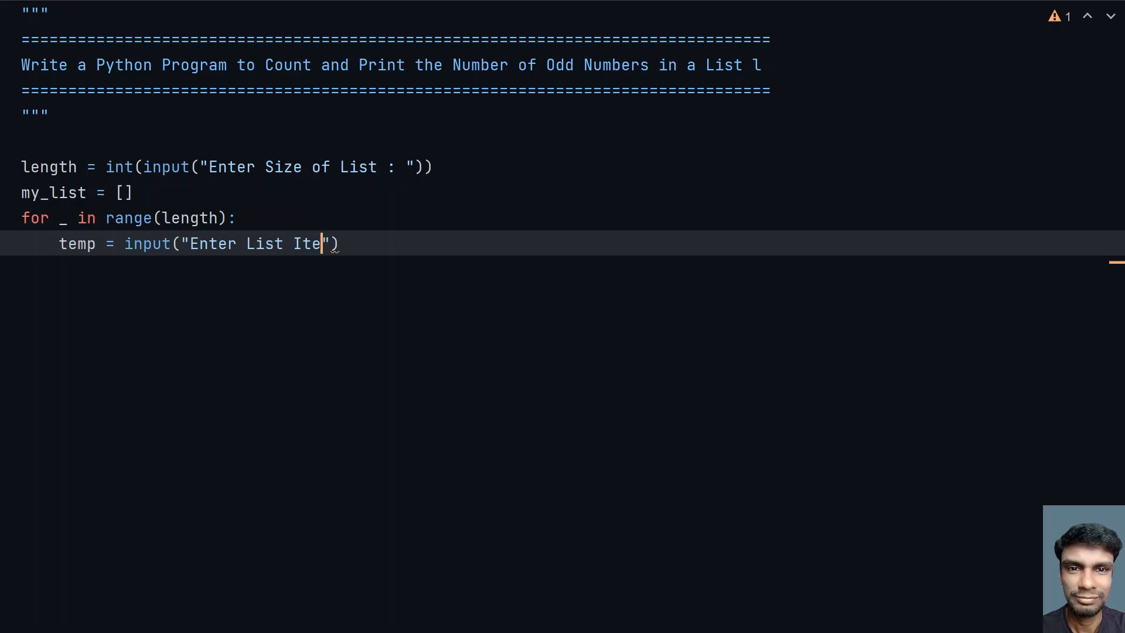
{"action": "type", "text": "m :"}
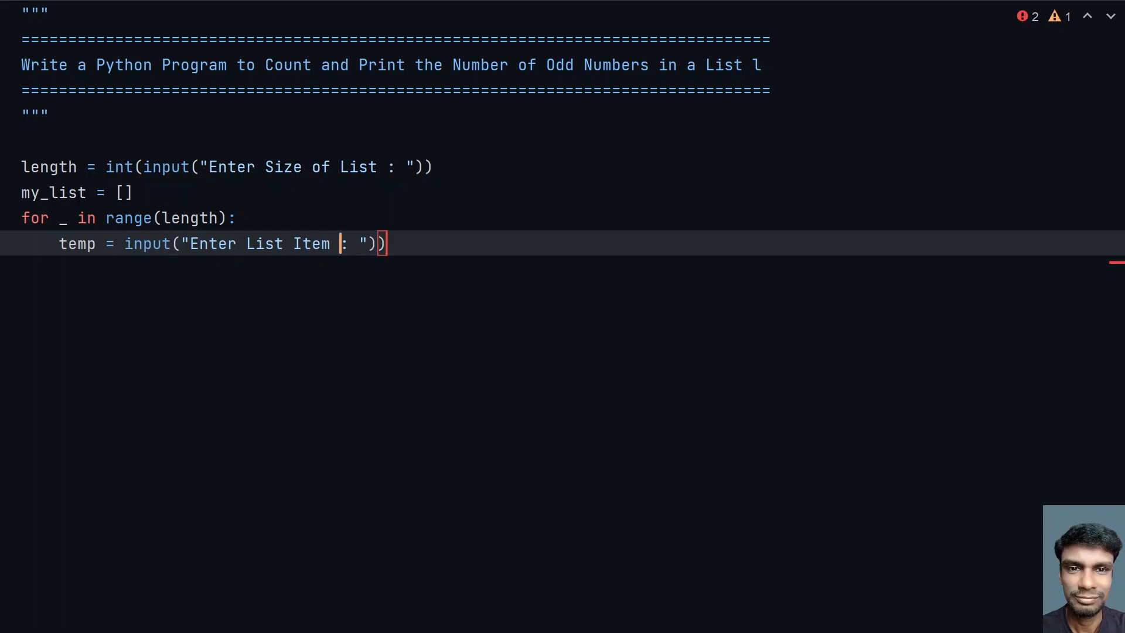
{"action": "type", "text": "i"}
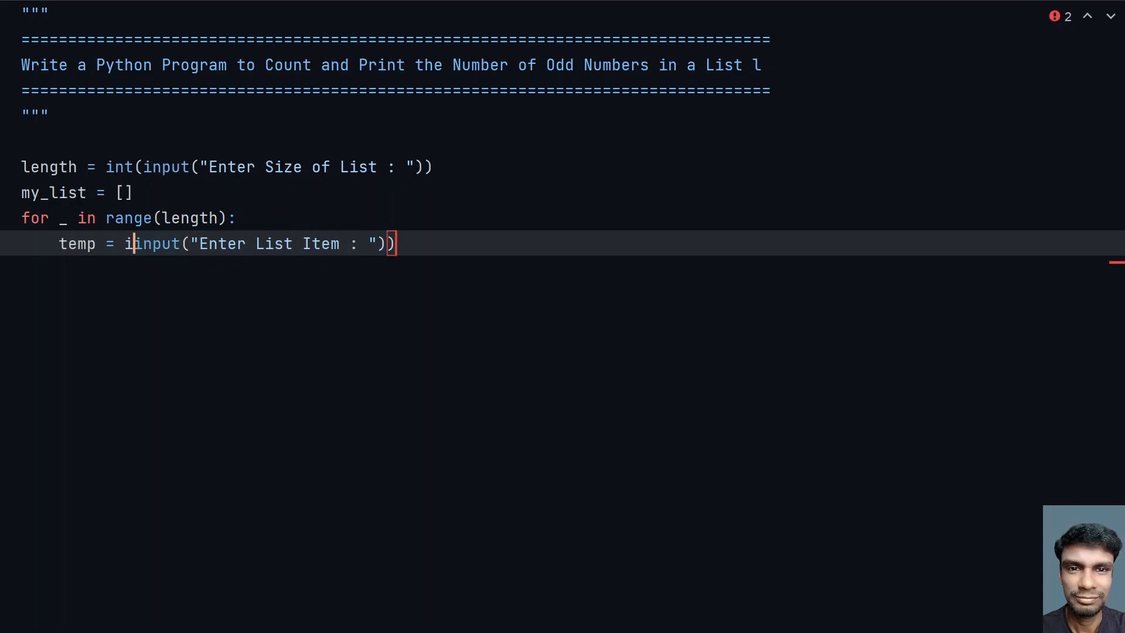
{"action": "type", "text": "nt("}
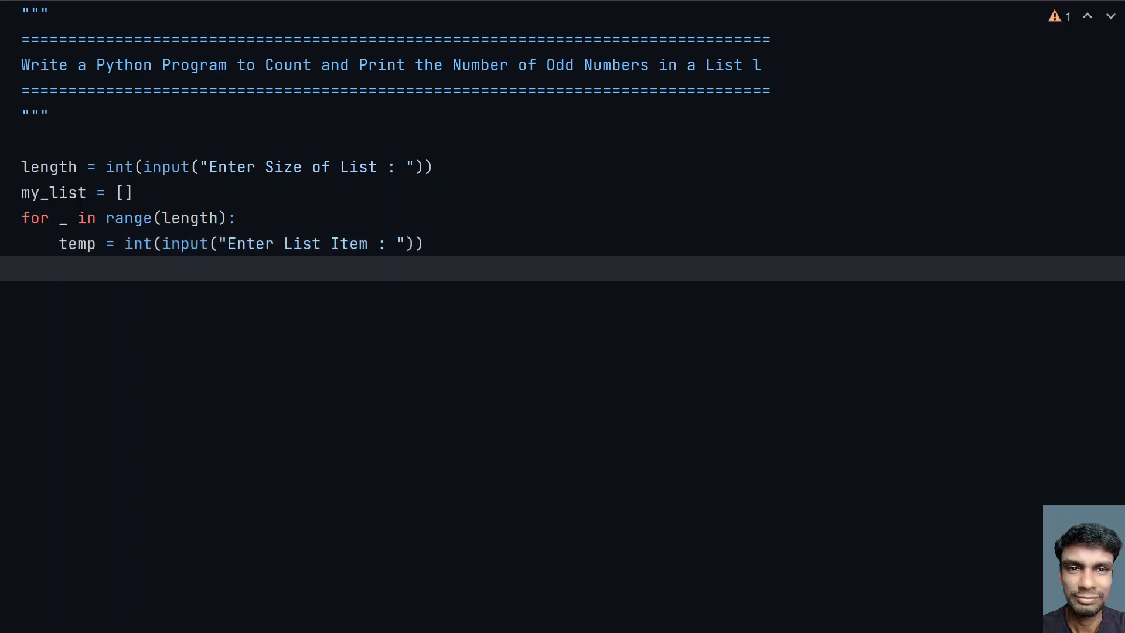
Write my_list.append(temp) to store each entered item.
{"action": "type", "text": "my_"}
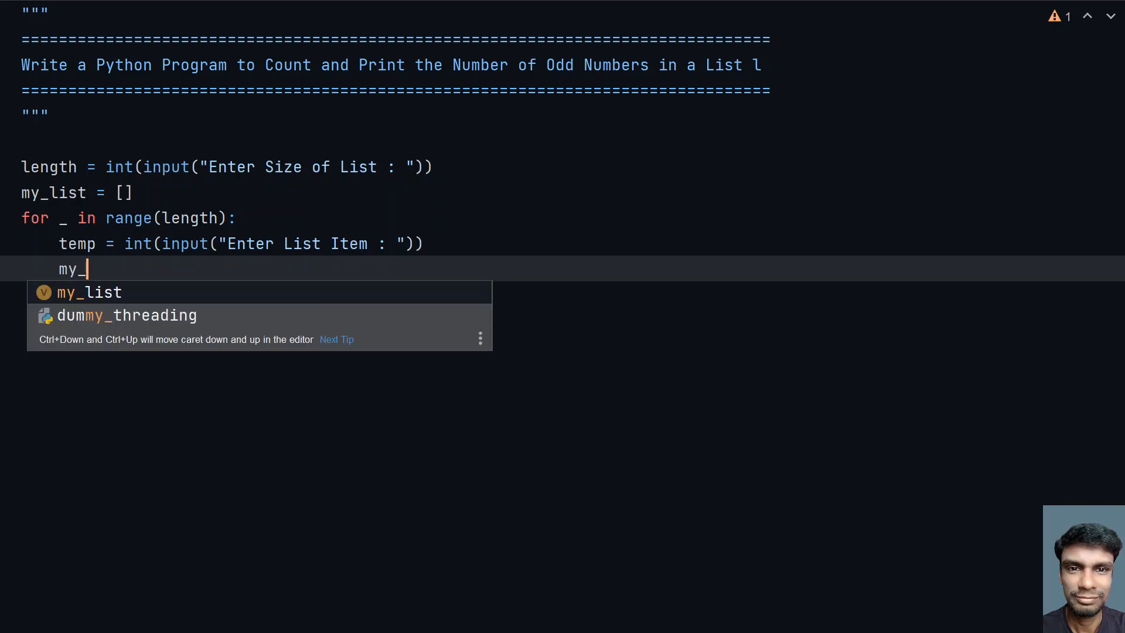
{"action": "type", "text": "list.append("}
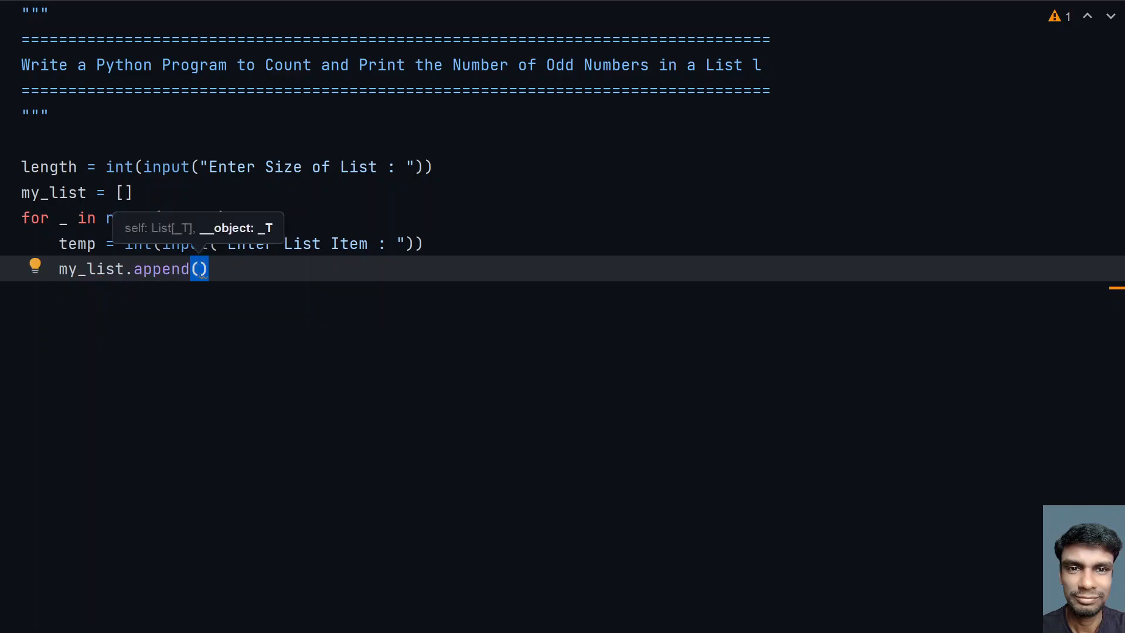
{"action": "type", "text": "temp"}
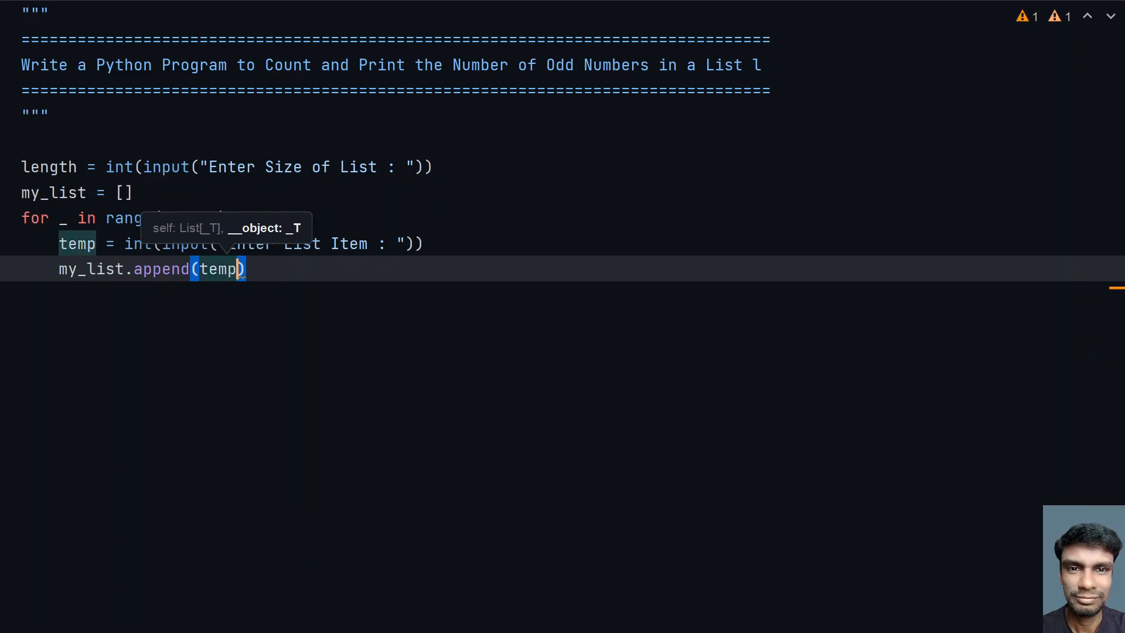
{"action": "key", "text": "enter"}
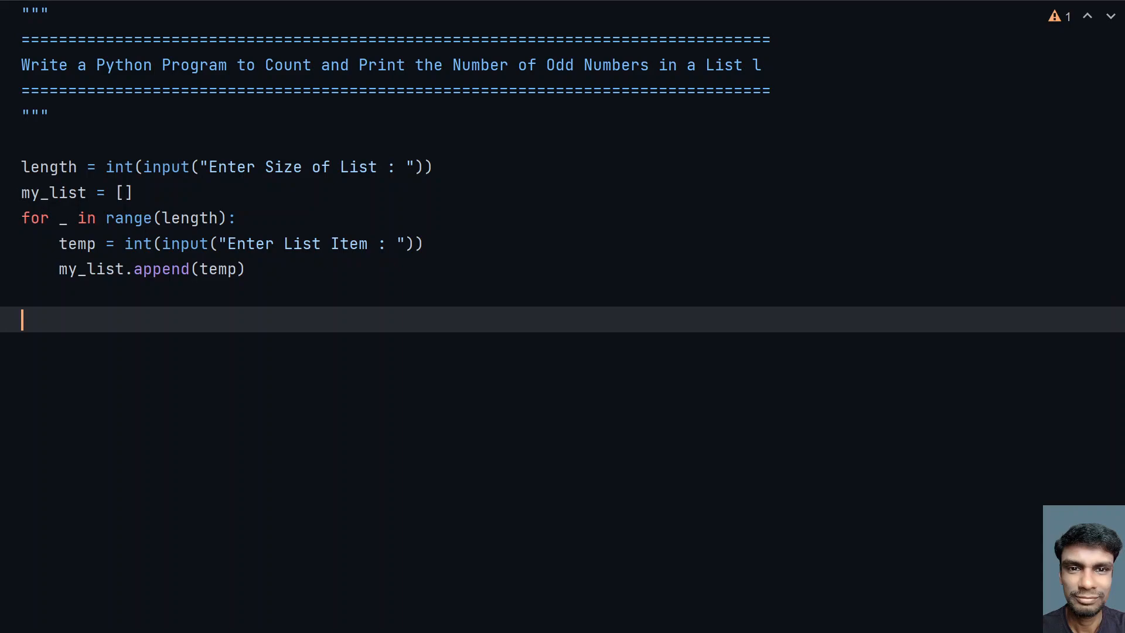
Write odd_list = [item for item in my_list] as the comprehension skeleton.
{"action": "type", "text": "odd_lis"}
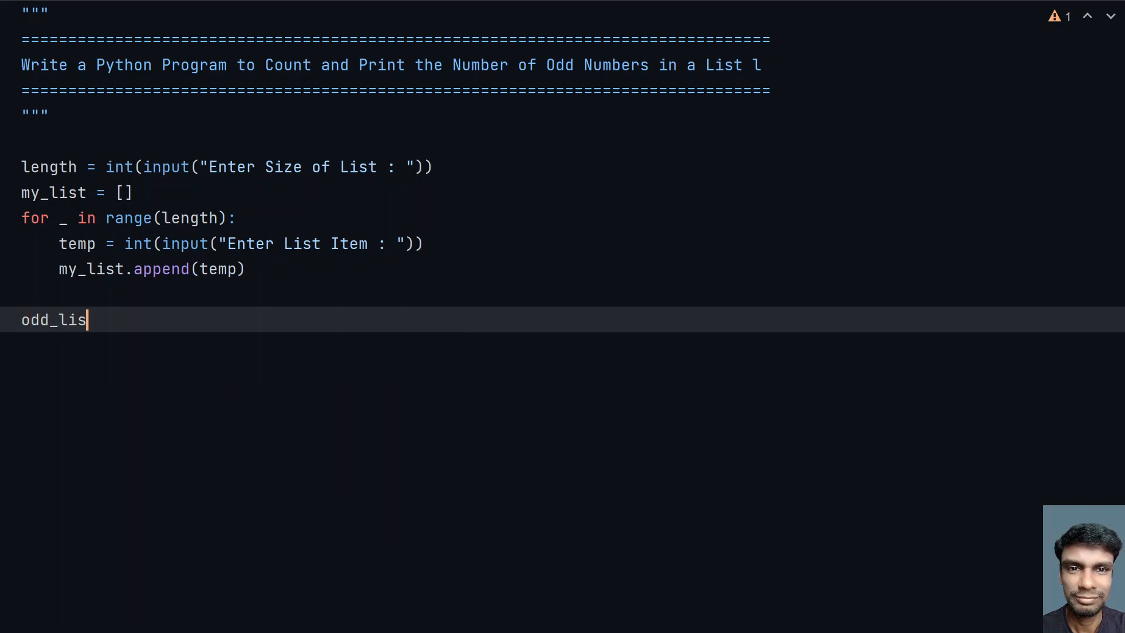
{"action": "type", "text": "t ="}
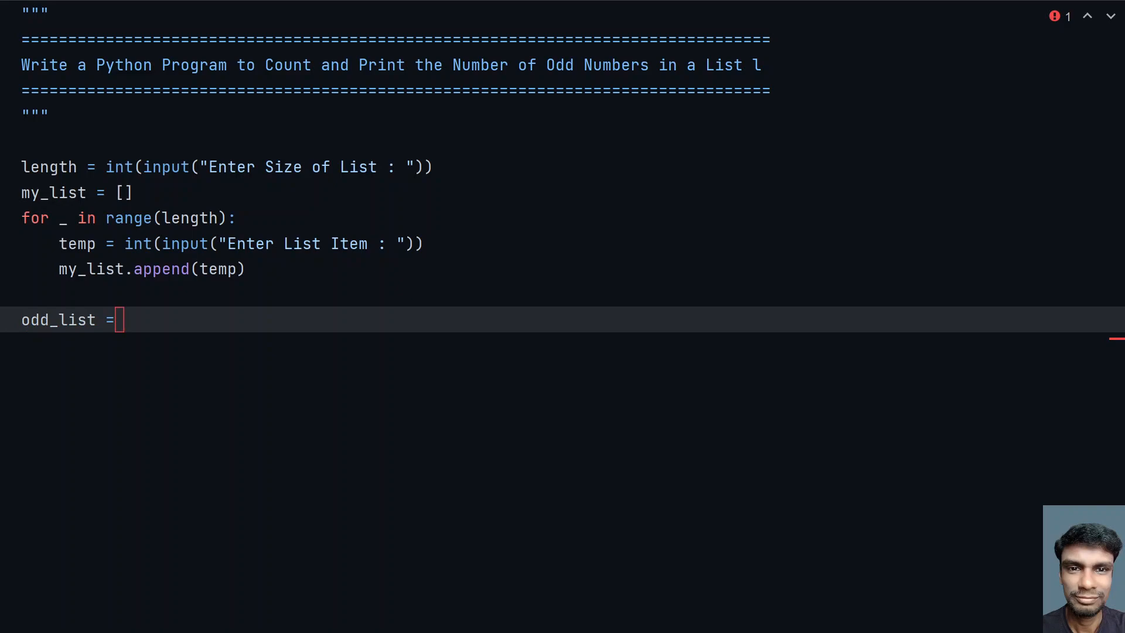
{"action": "type", "text": "[]"}
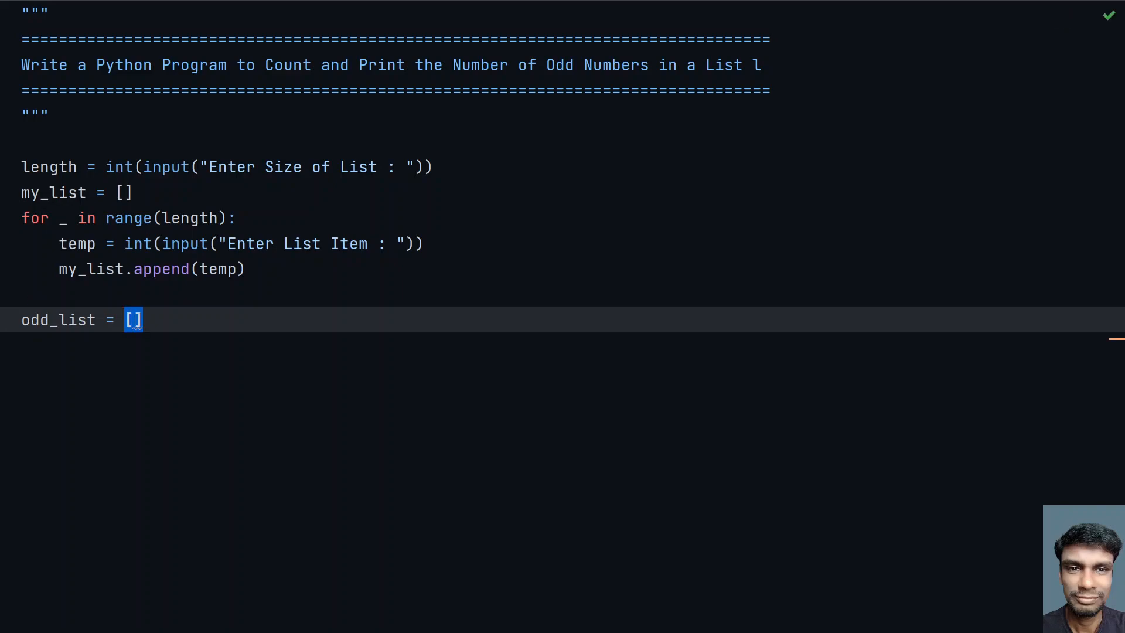
{"action": "type", "text": "f"}
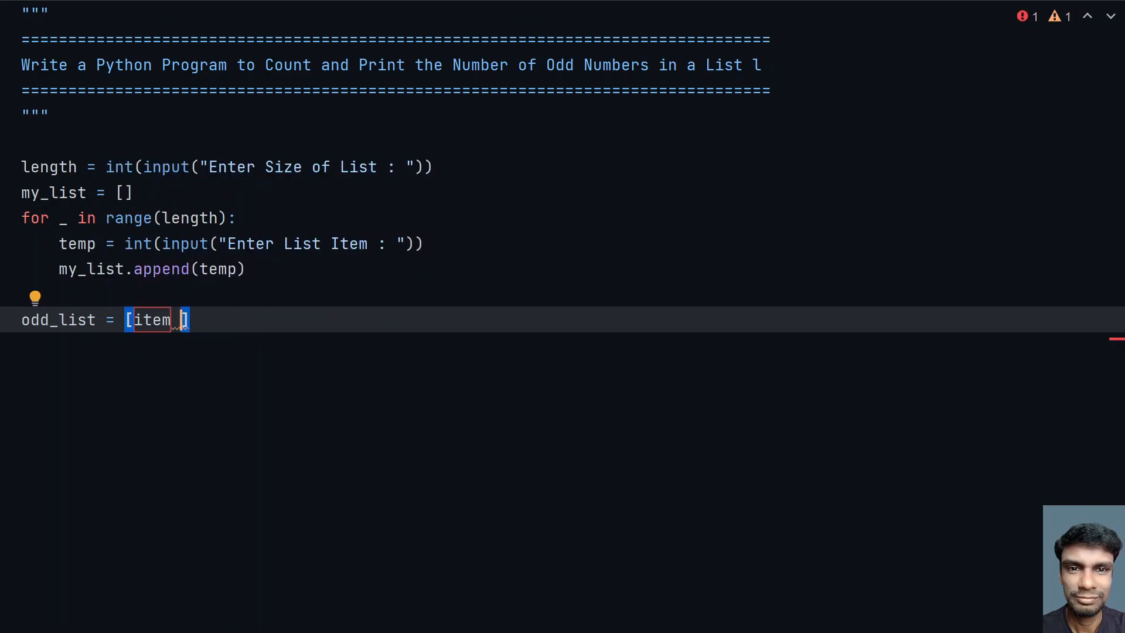
{"action": "type", "text": "for itemi"}
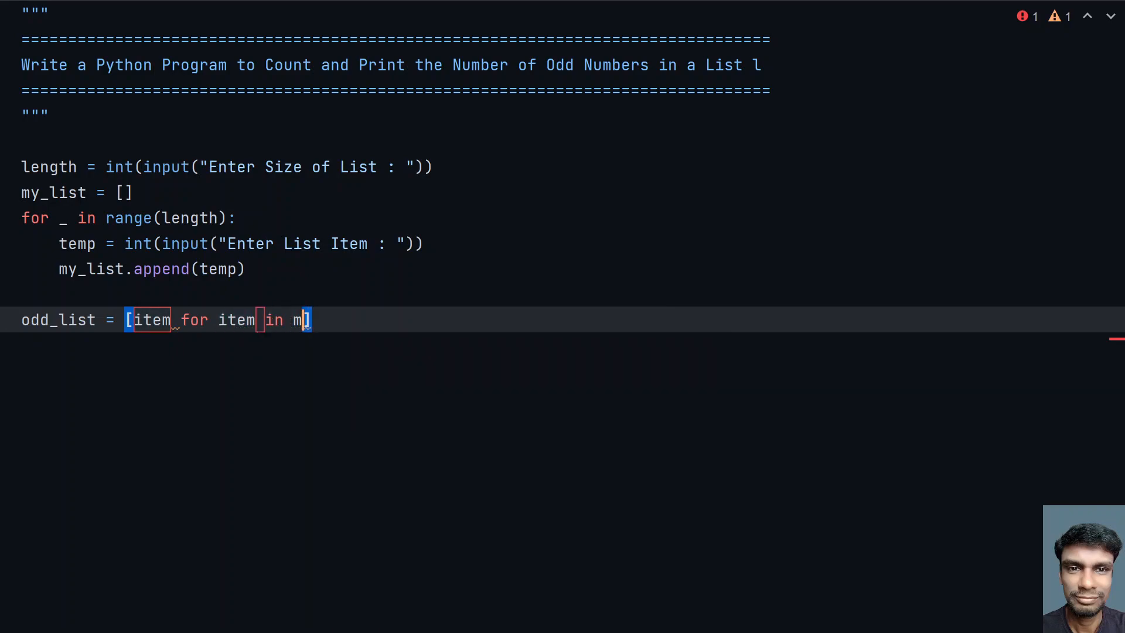
{"action": "type", "text": "y_list"}
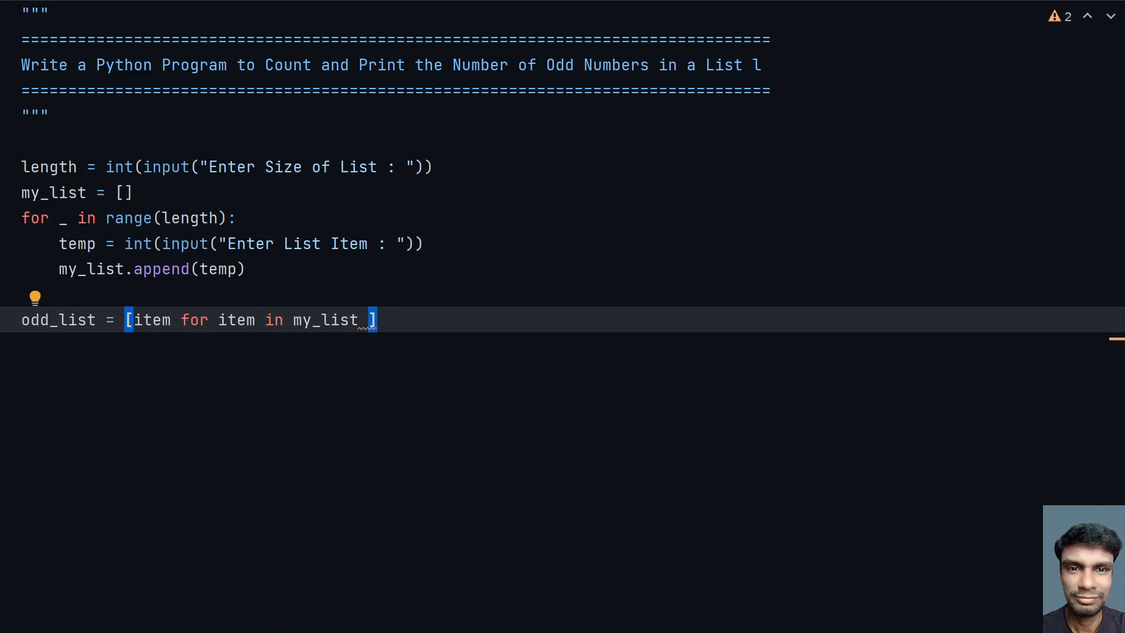
Add the filter if item % 2 != 0 to keep only odd items.
{"action": "type", "text": "if item %"}
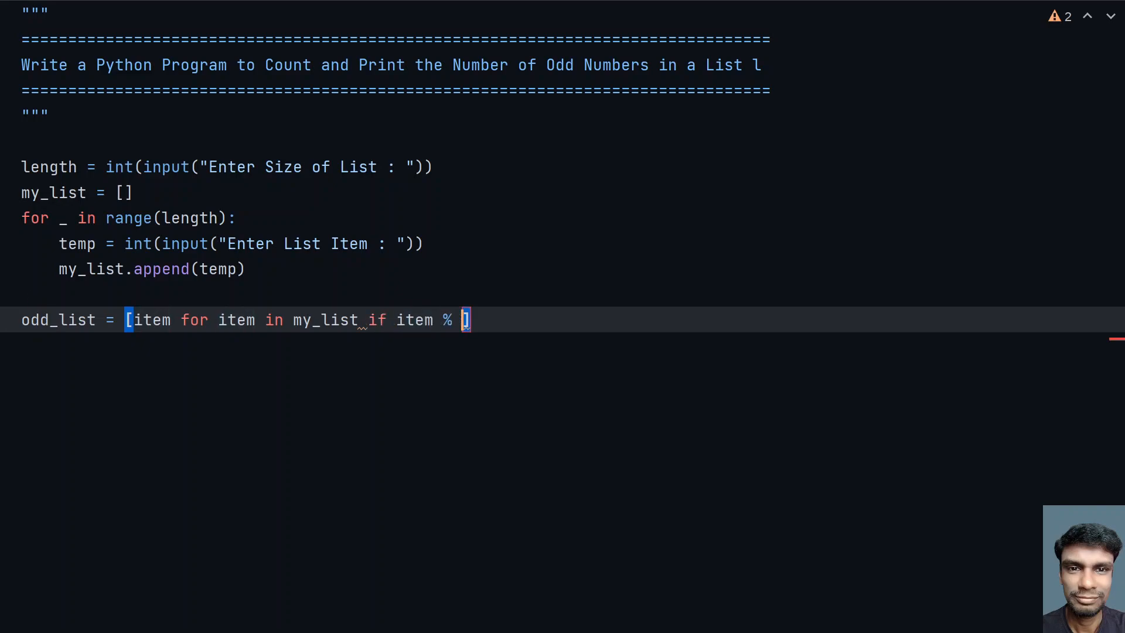
{"action": "type", "text": "2"}
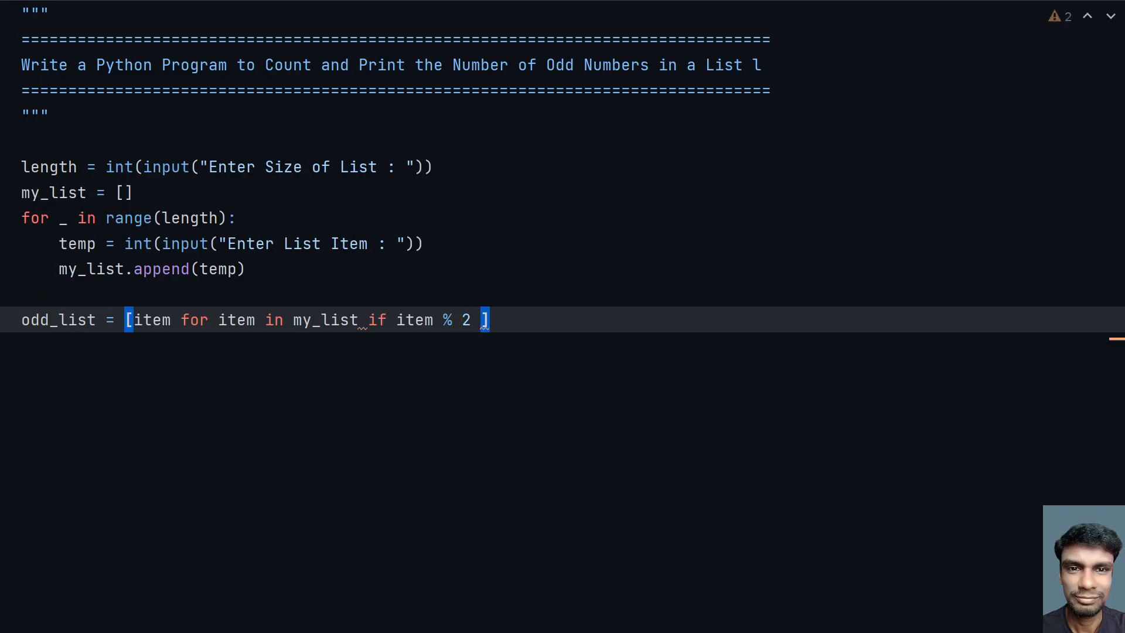
{"action": "type", "text": "!="}
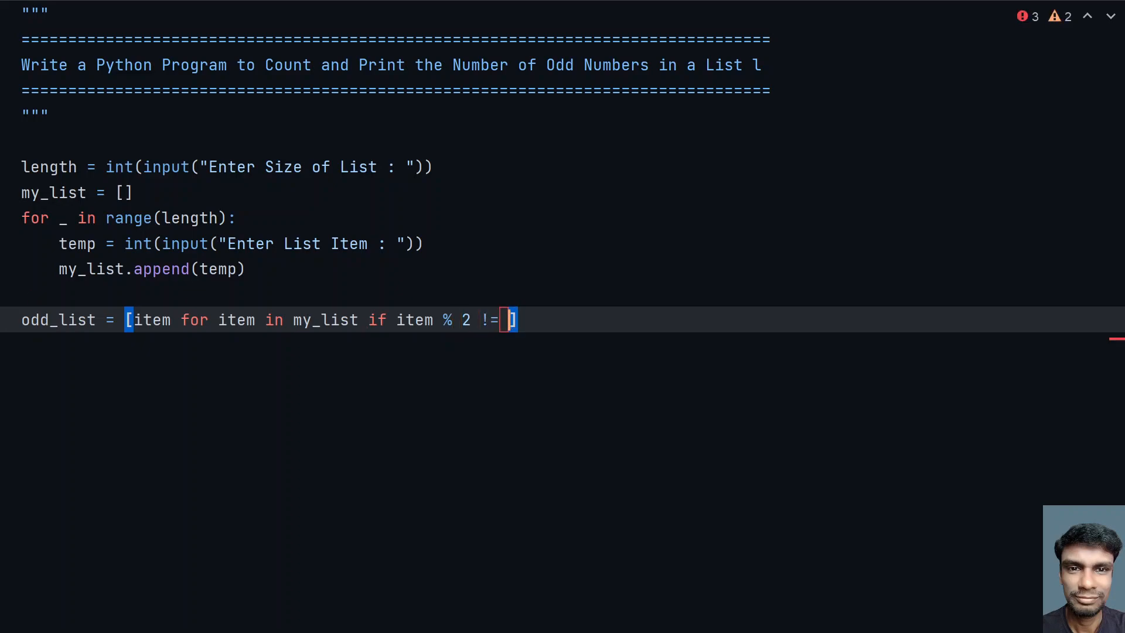
{"action": "type", "text": "0"}
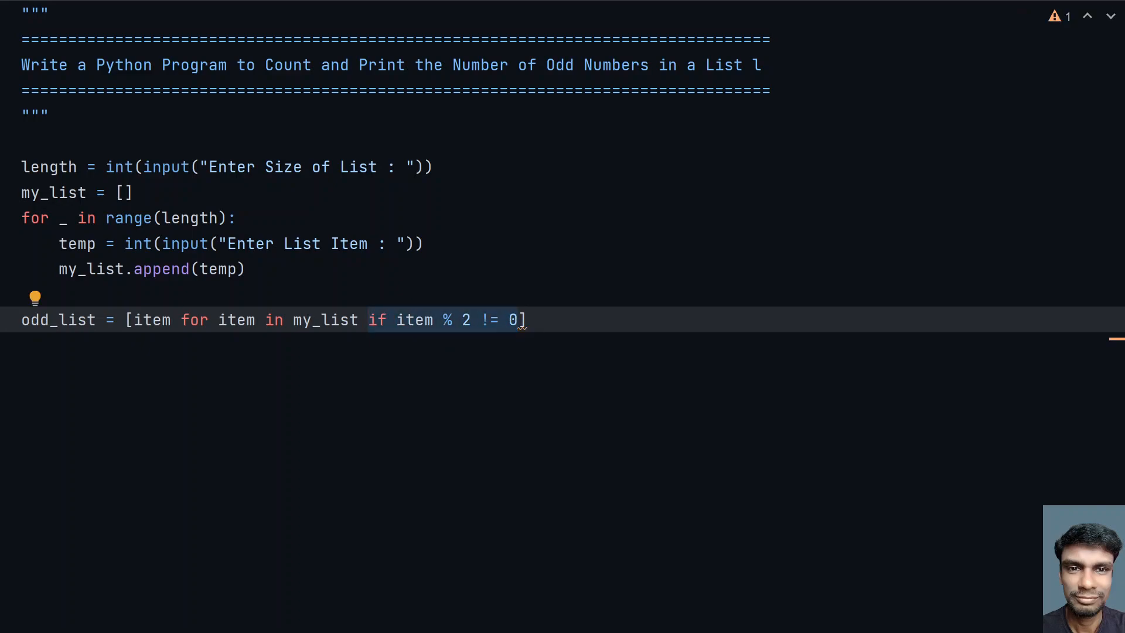
{"action": "mouse_move", "coordinate": [430, 332]}
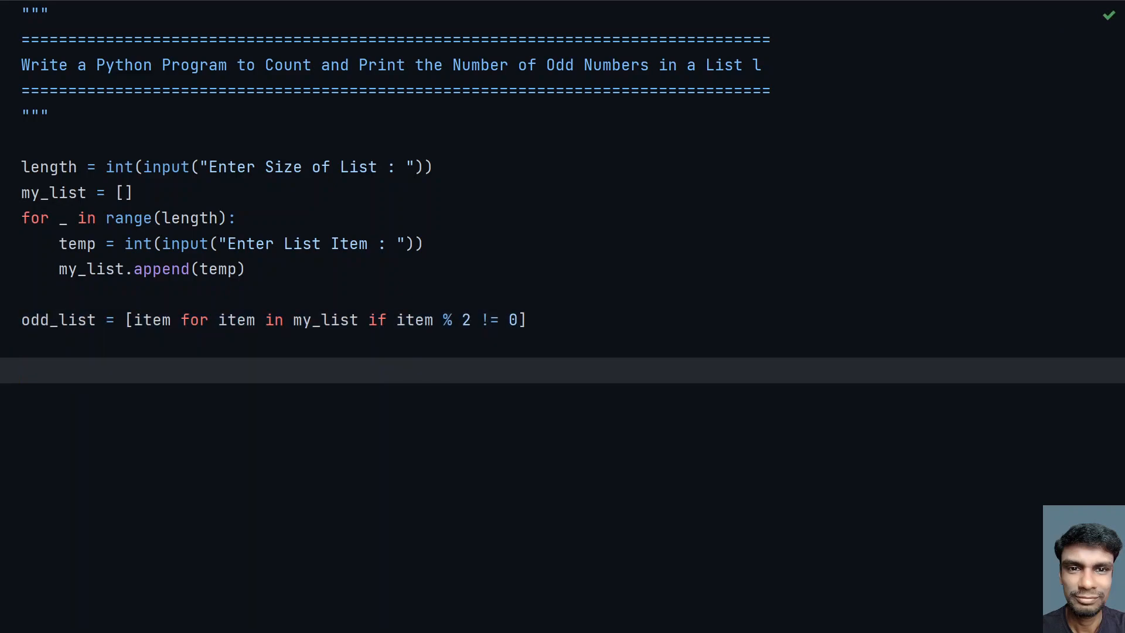
Write print("Count of Odd Numbers in List is : ", len(odd_list)).
{"action": "type", "text": "print"}
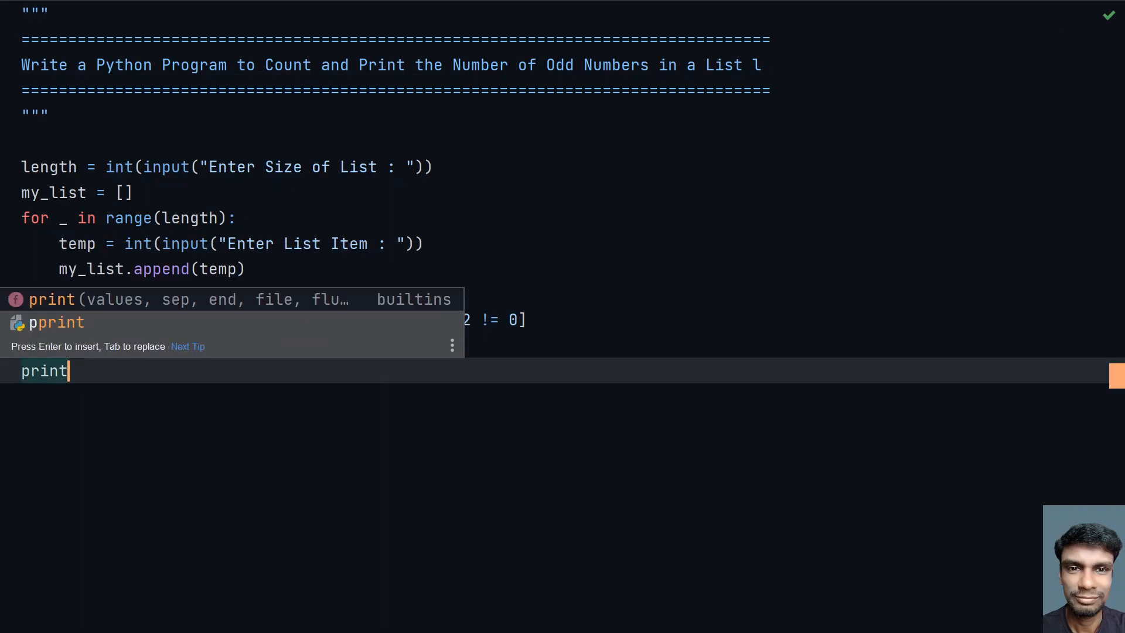
{"action": "key", "text": "Enter"}
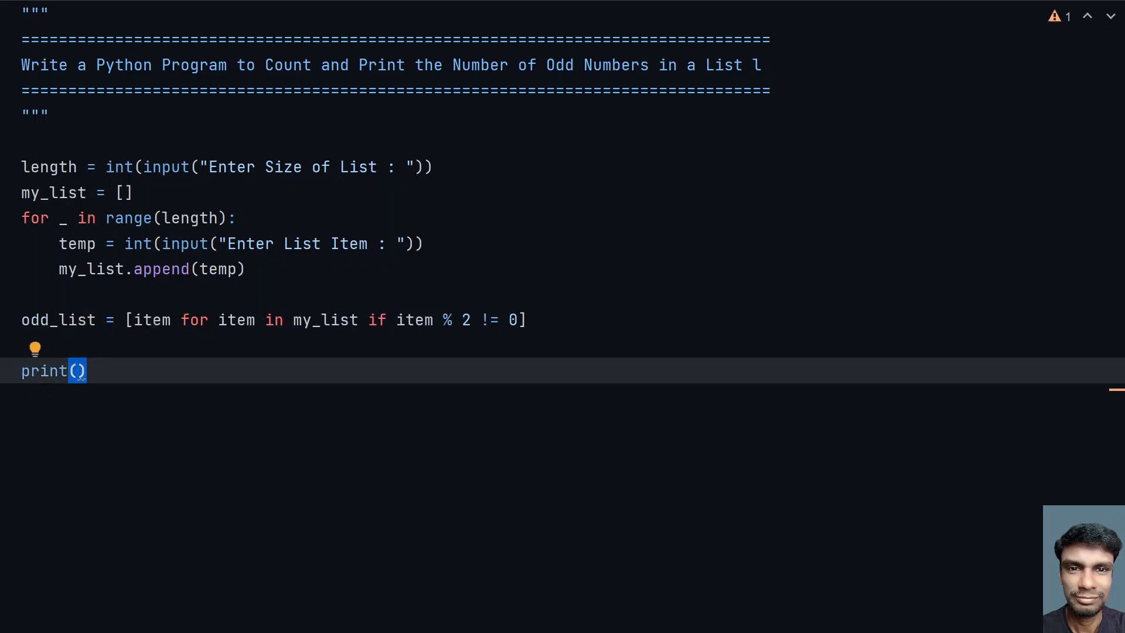
{"action": "type", "text": "\"count \""}
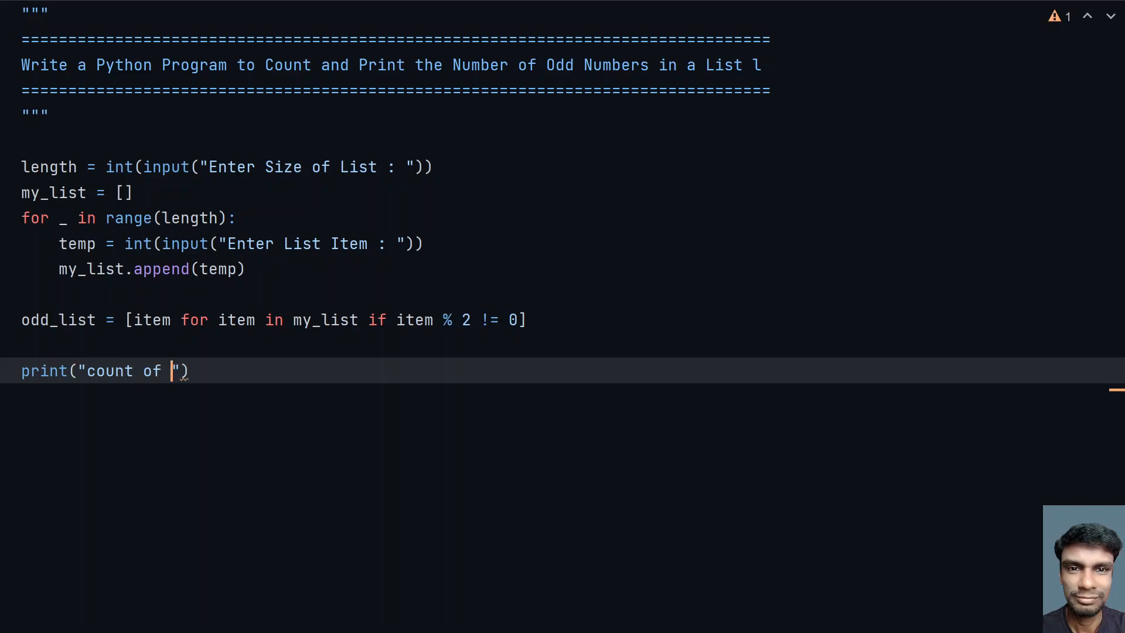
{"action": "type", "text": "Odd Nu"}
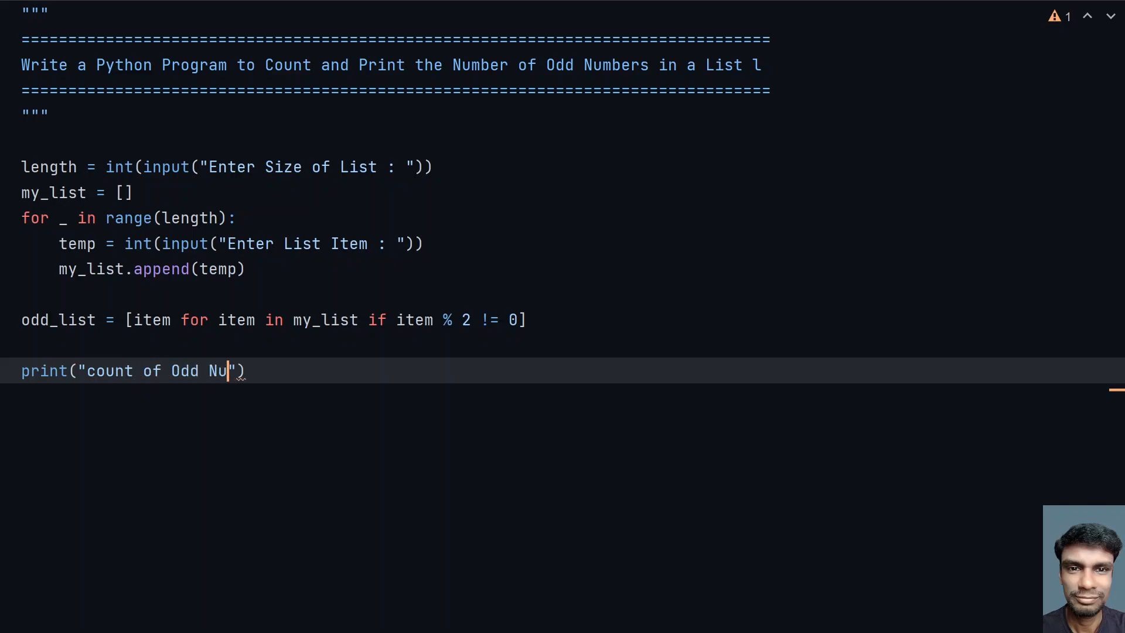
{"action": "type", "text": "mbers in"}
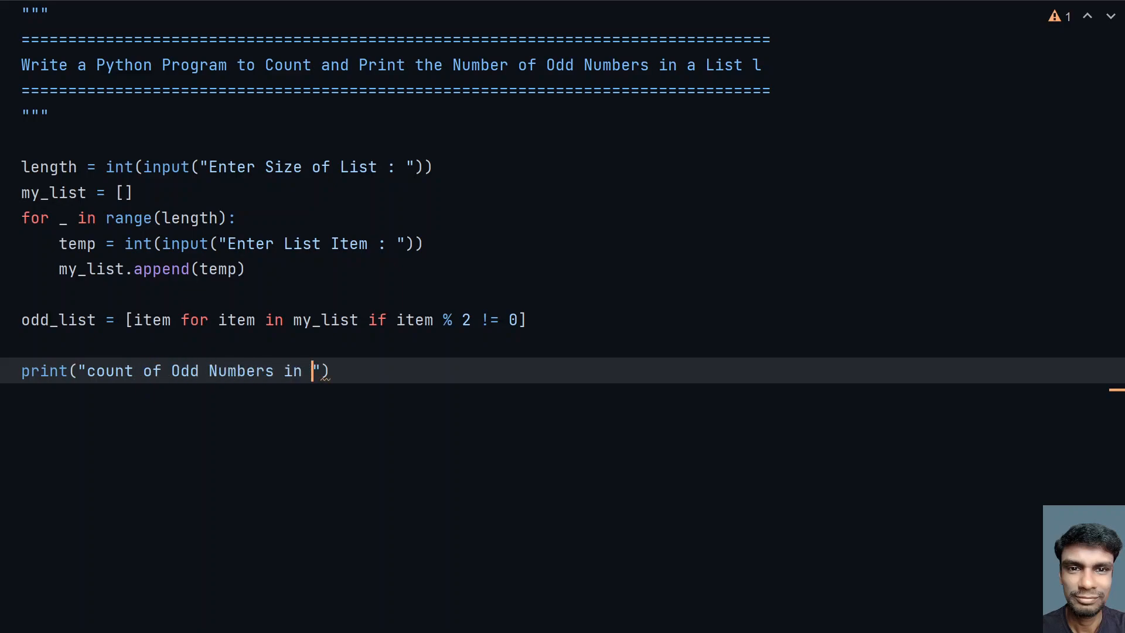
{"action": "type", "text": "List is :"}
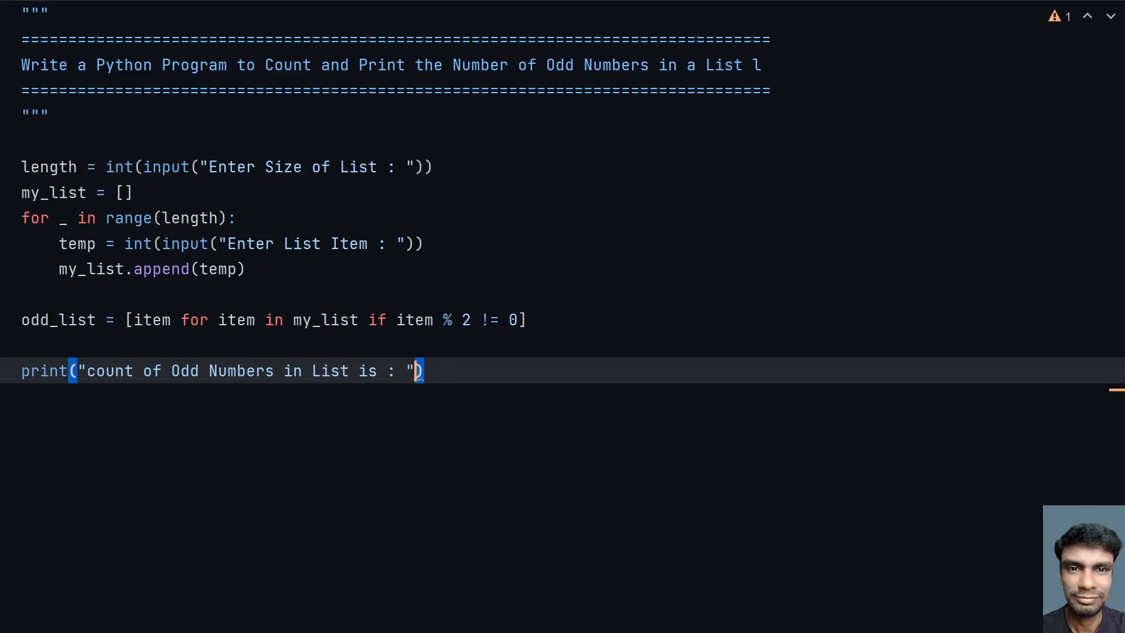
{"action": "type", "text": ", len("}
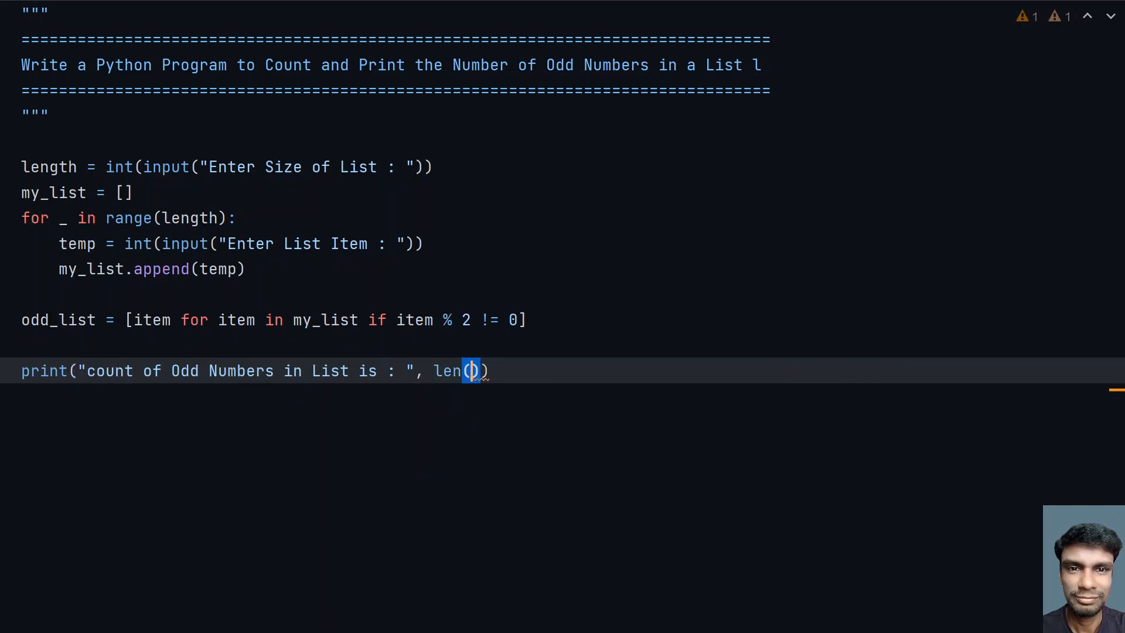
{"action": "type", "text": "o"}
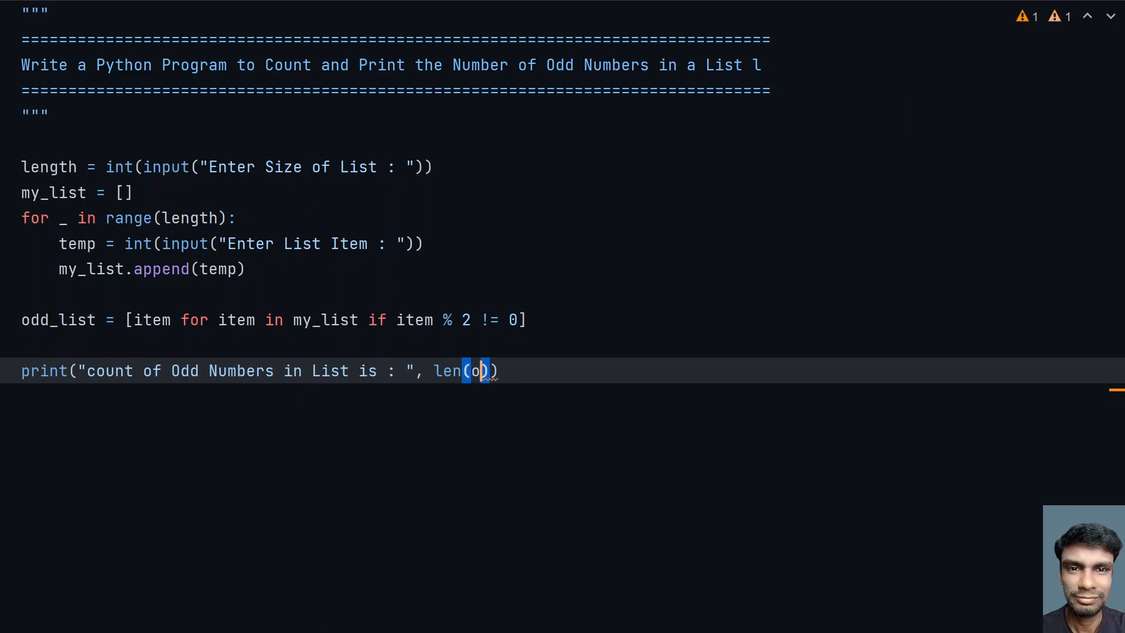
{"action": "type", "text": "dd_list"}
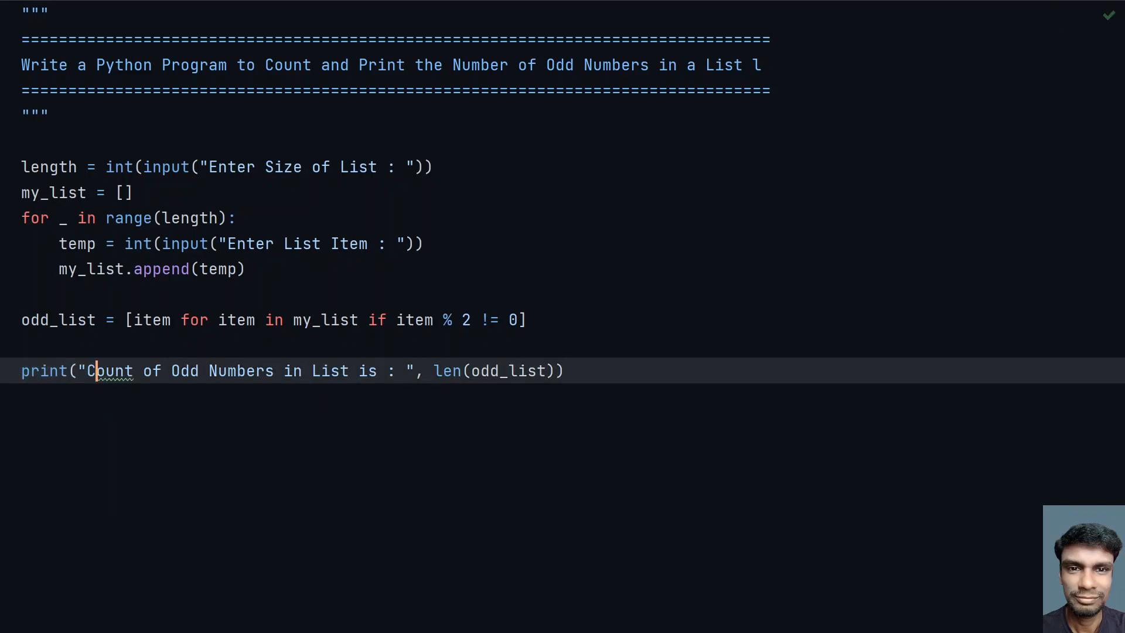
Write print("Odd Numbers in a List is : ", odd_list).
{"action": "type", "text": "print"}
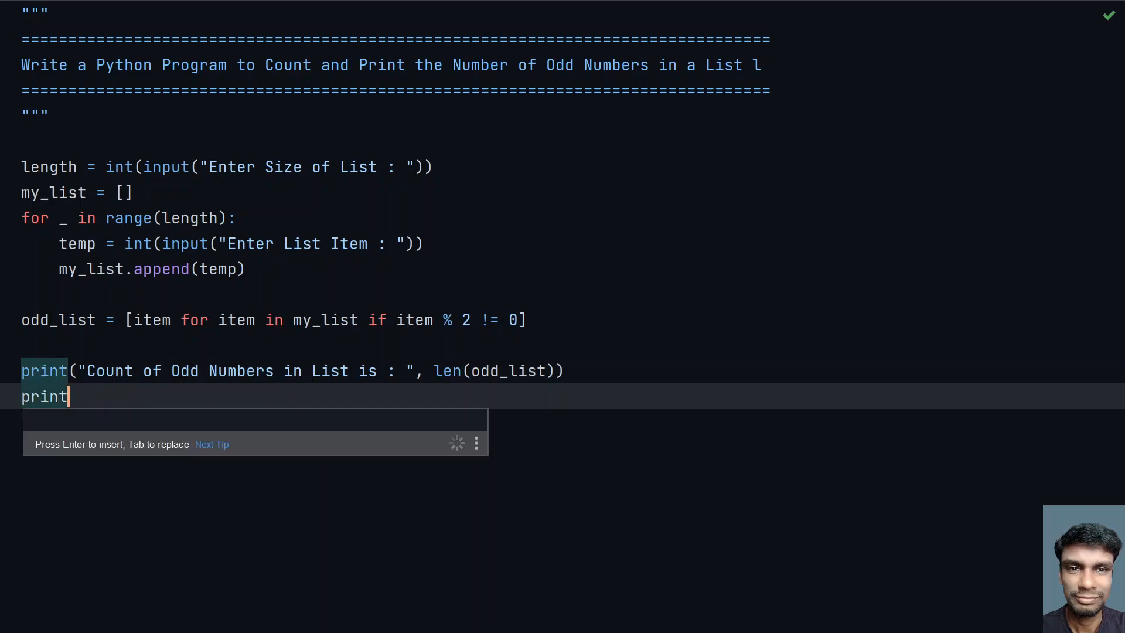
{"action": "type", "text": "()"}
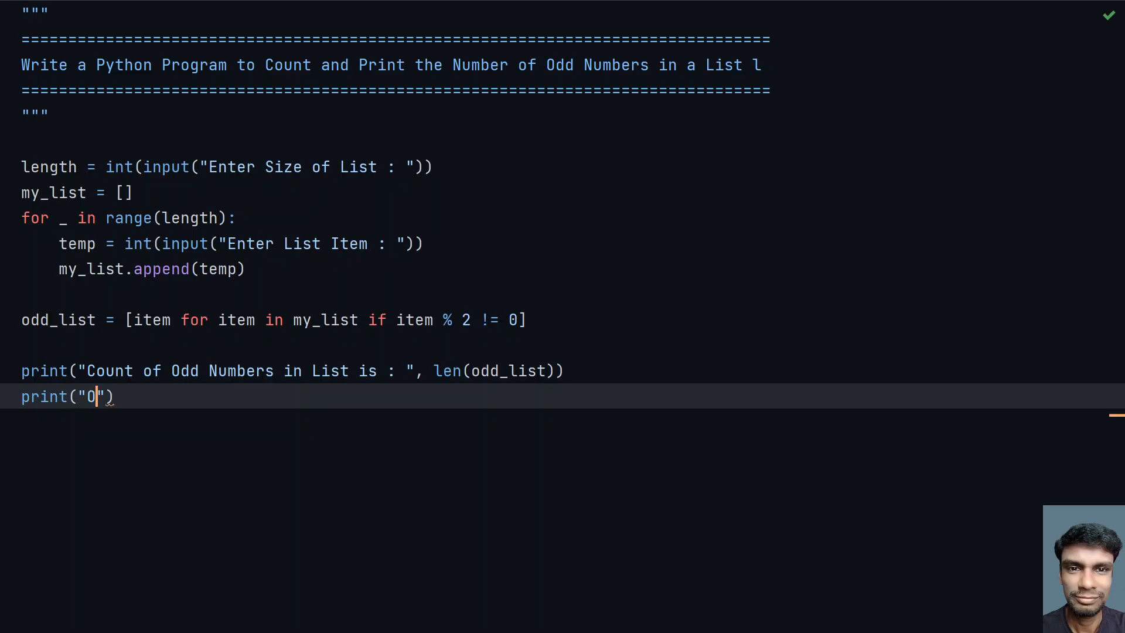
{"action": "type", "text": "dd Numbers in a"}
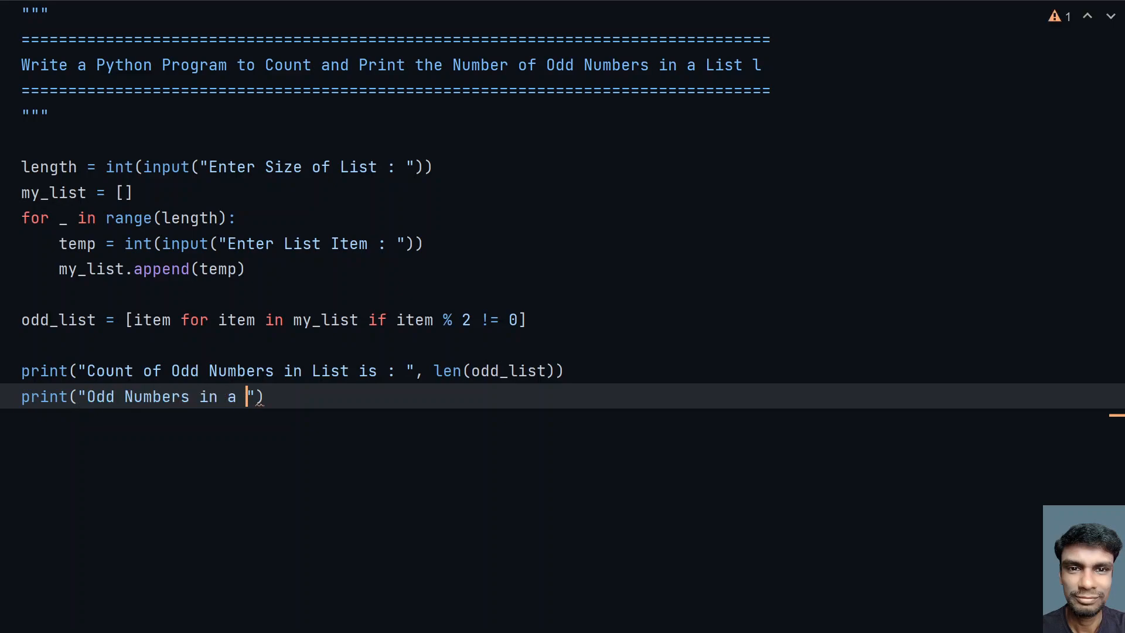
{"action": "type", "text": "List is :"}
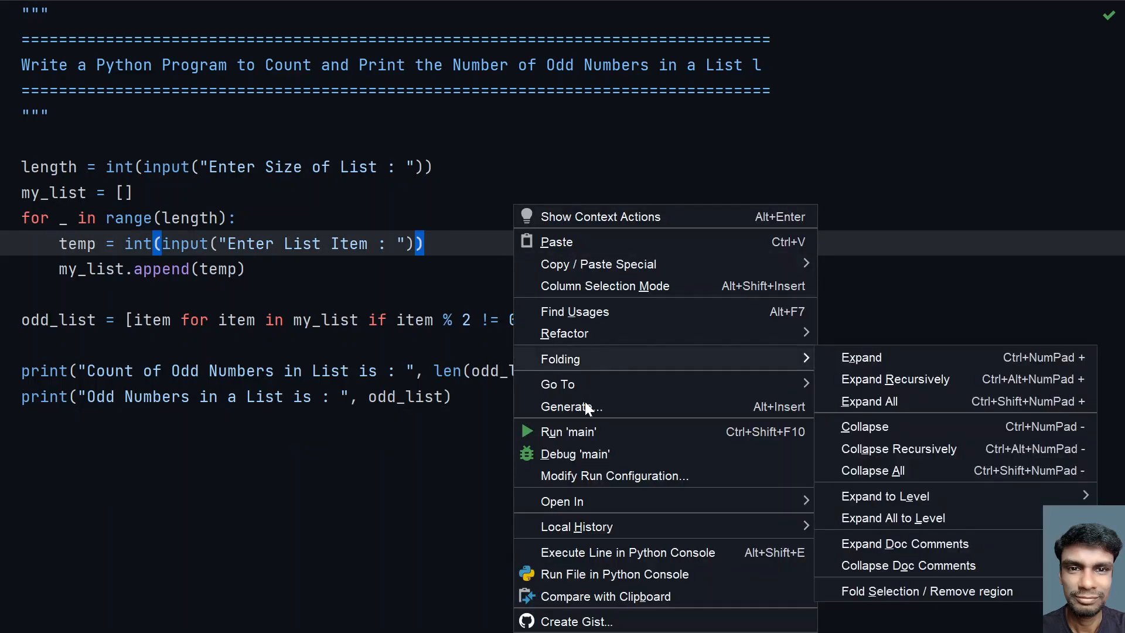
{"action": "left_click", "coordinate": [567, 432]}
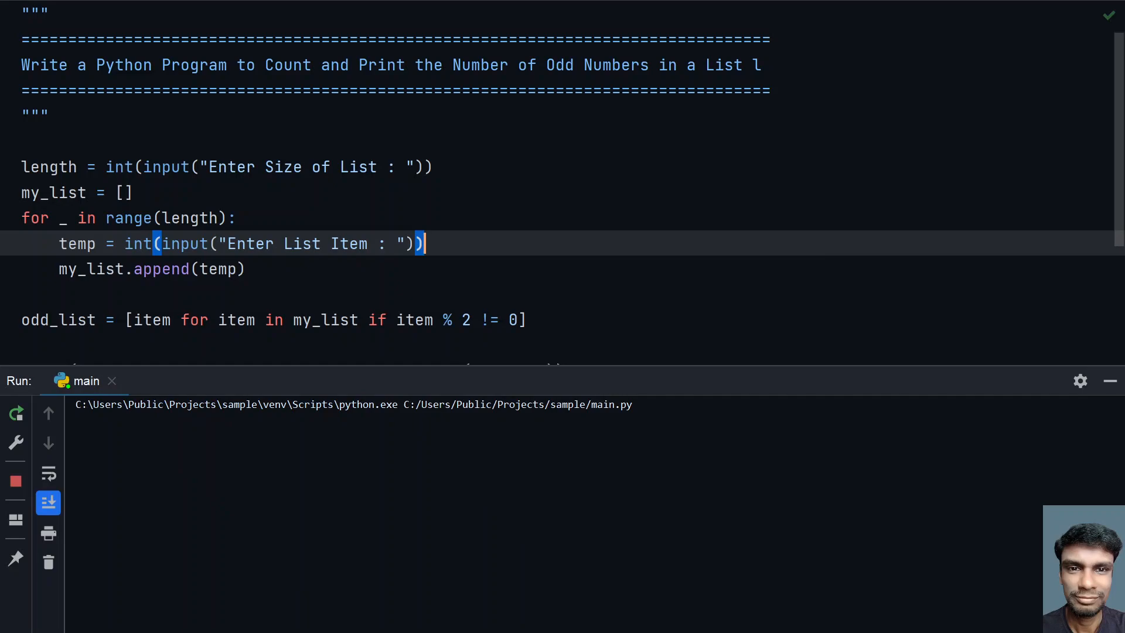
{"action": "left_click", "coordinate": [15, 412]}
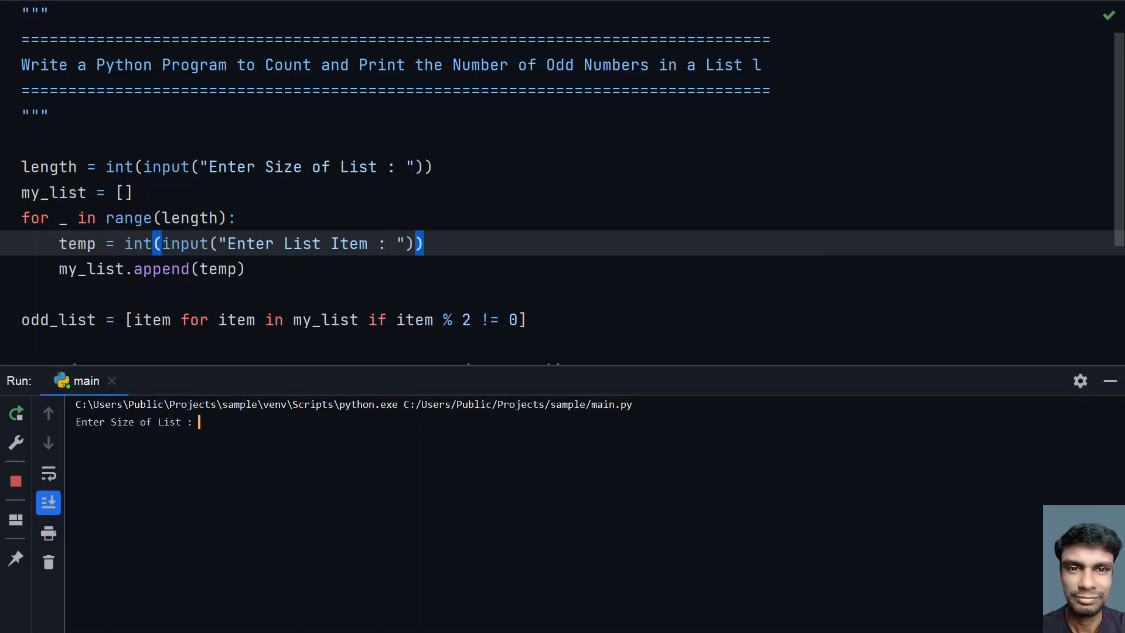
{"action": "type", "text": "5"}
{"action": "type", "text": "1"}
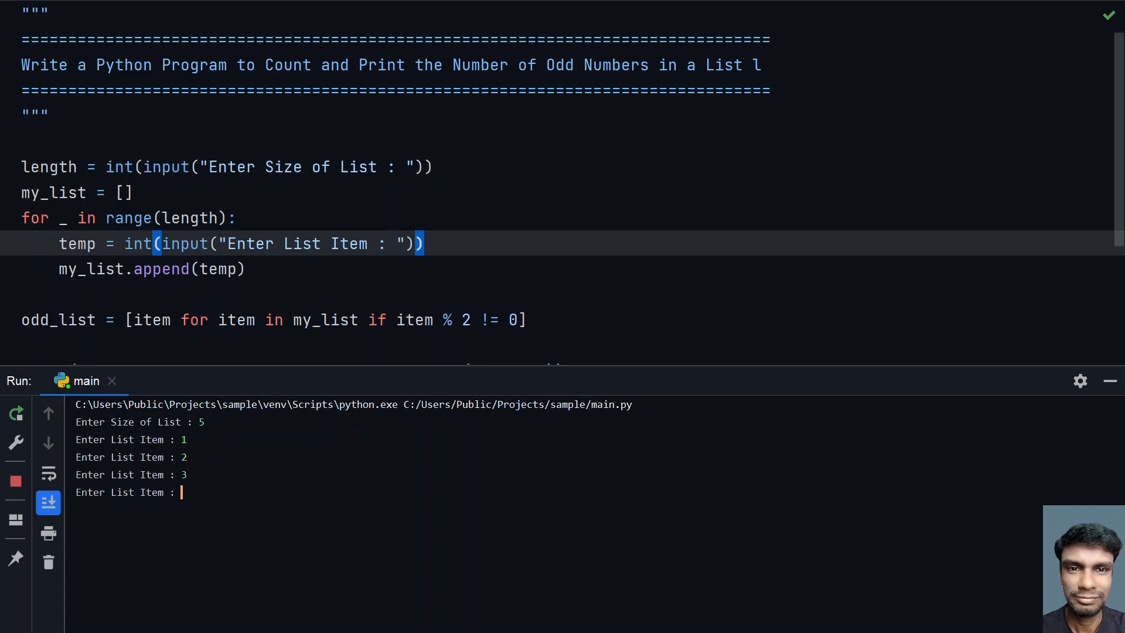
{"action": "type", "text": "4"}
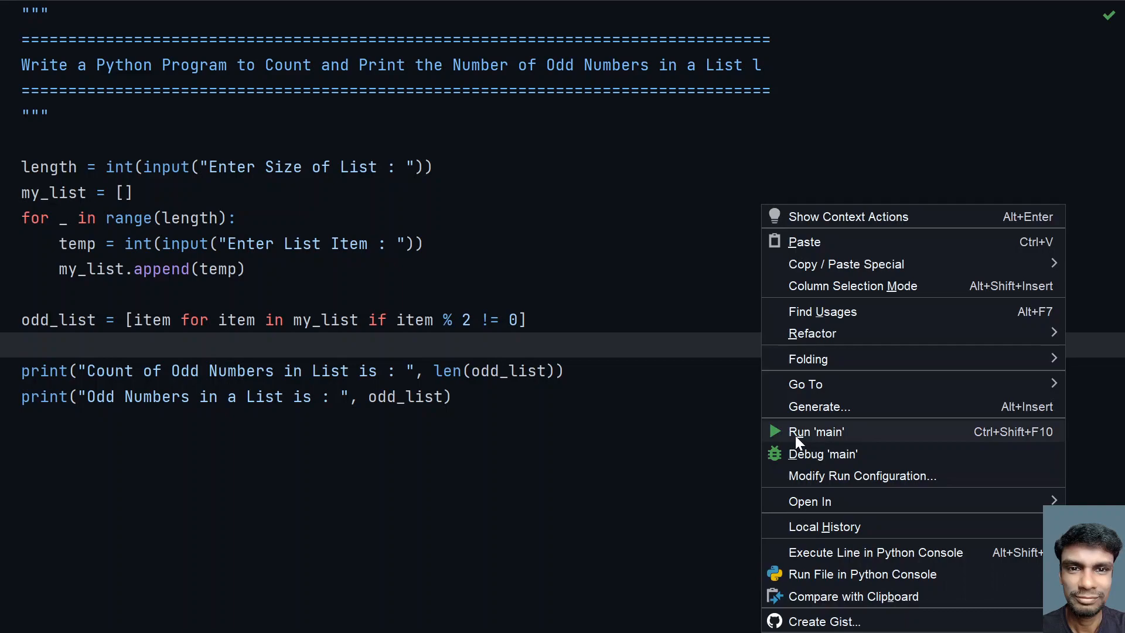
Run main again and enter a list size of 7.
{"action": "left_click", "coordinate": [816, 431]}
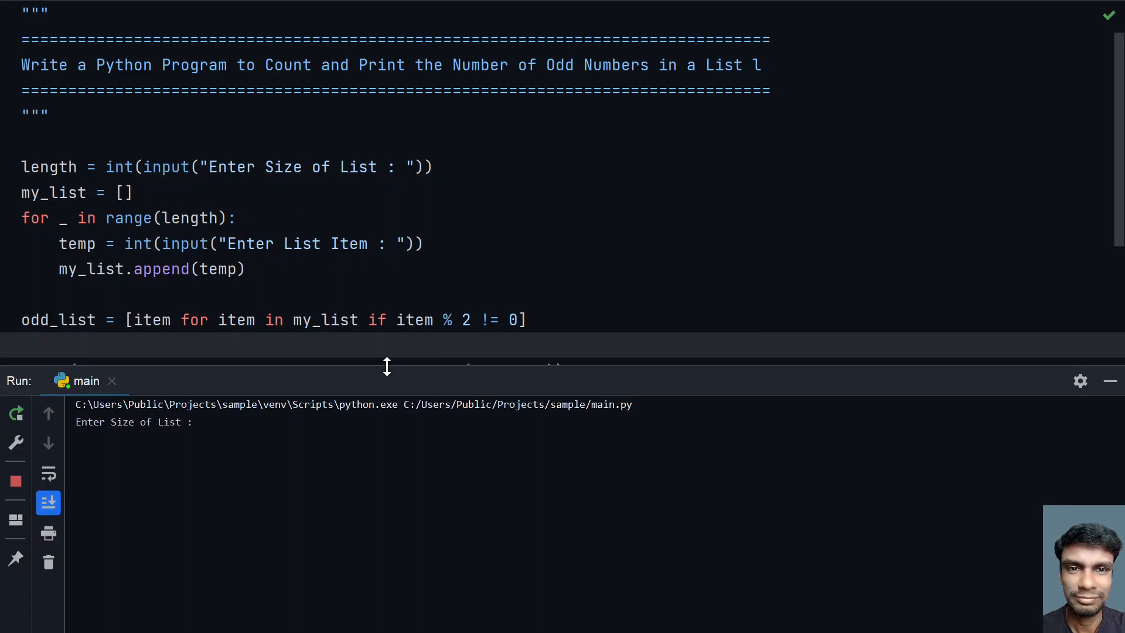
{"action": "scroll", "scroll_direction": "down", "scroll_amount": 3}
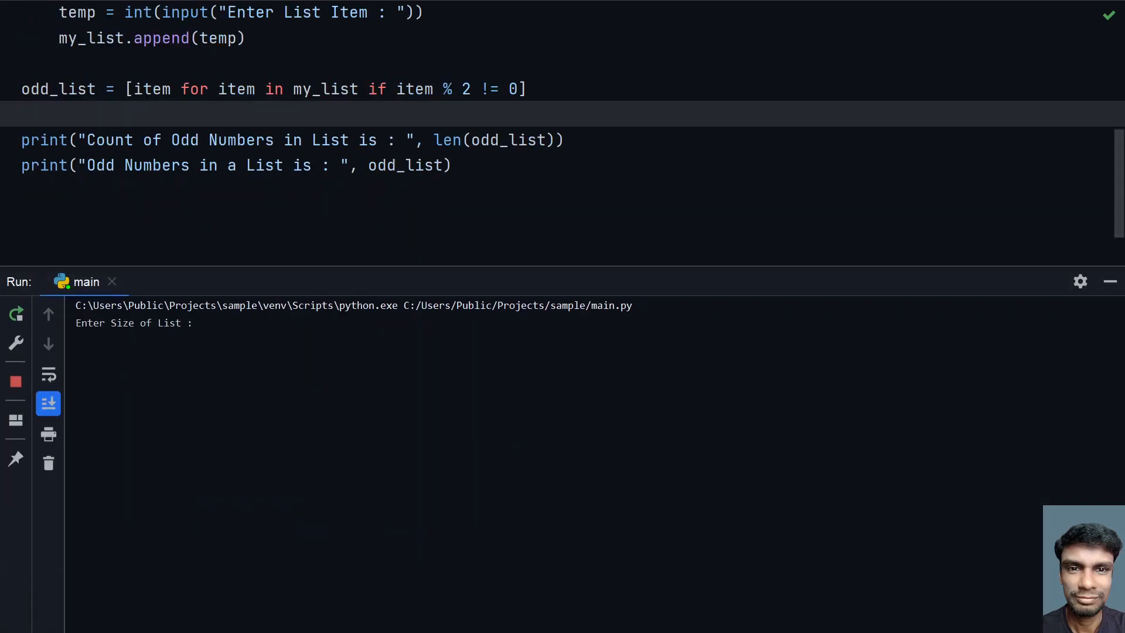
{"action": "type", "text": "7"}
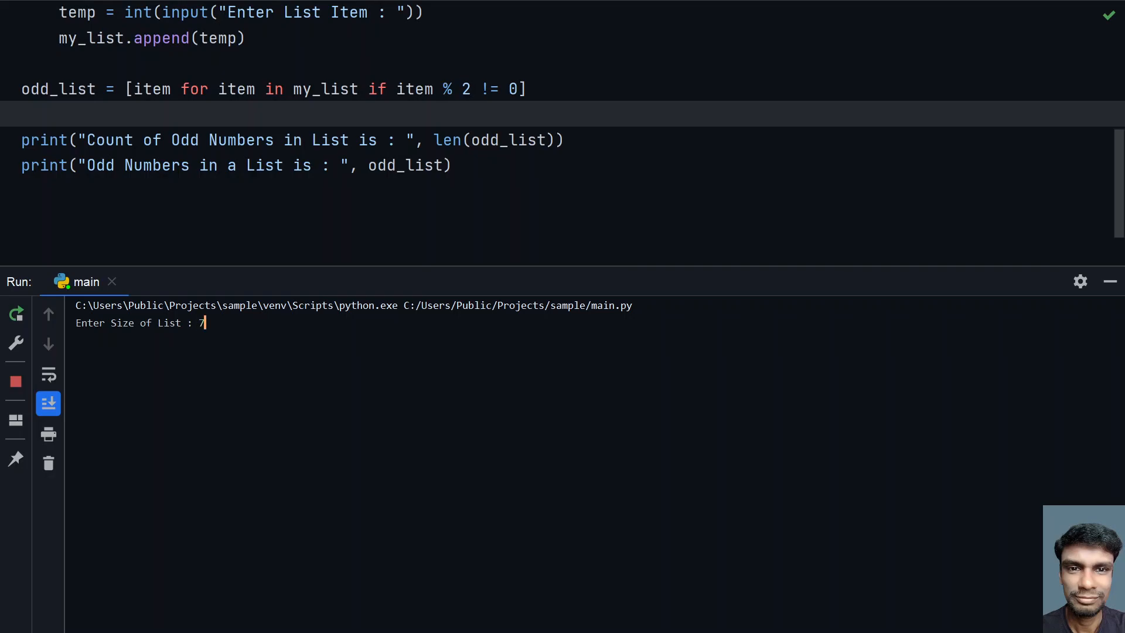
{"action": "key", "text": "enter"}
{"action": "type", "text": "89"}
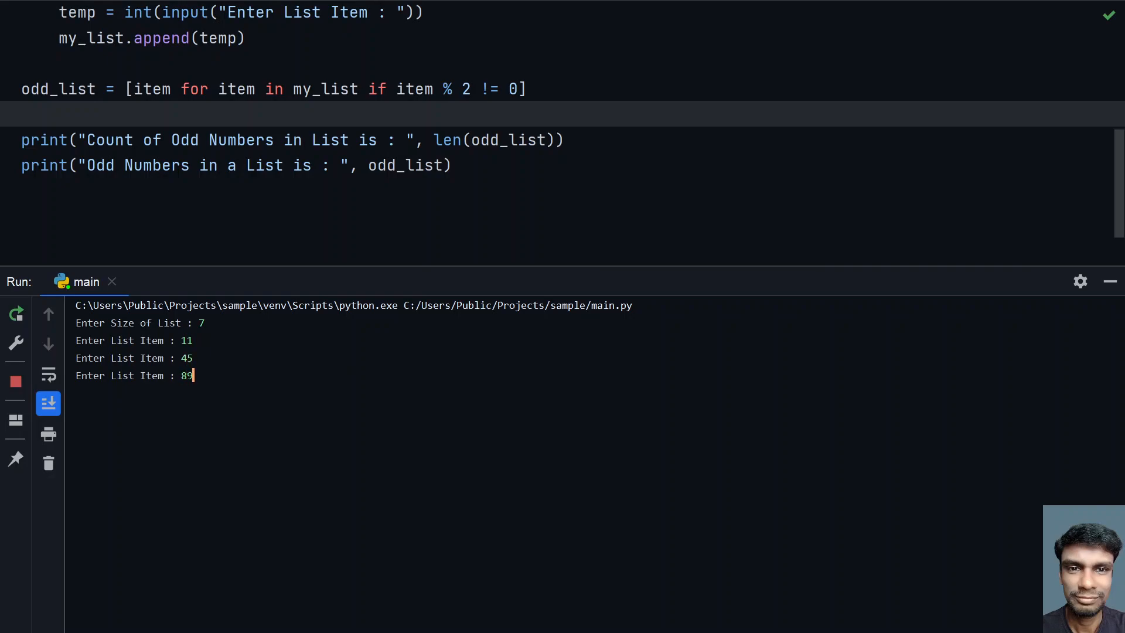
Enter items 11, 45, 89, 21, 54, 90, 100, getting count 4 and [11, 45, 89, 21].
{"action": "type", "text": "21"}
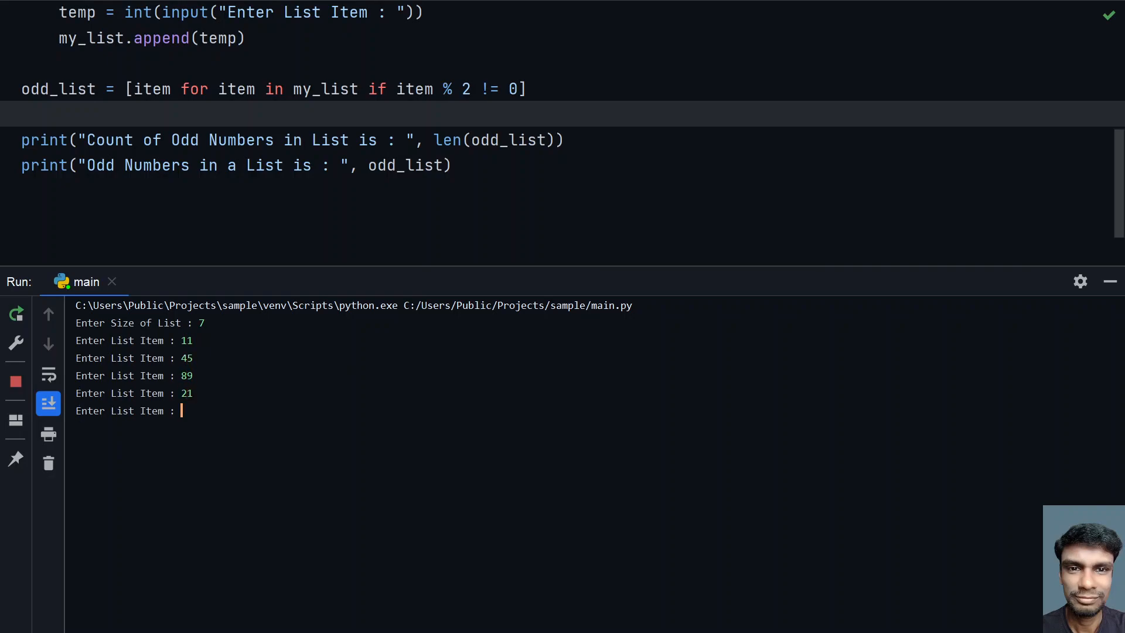
{"action": "type", "text": "54"}
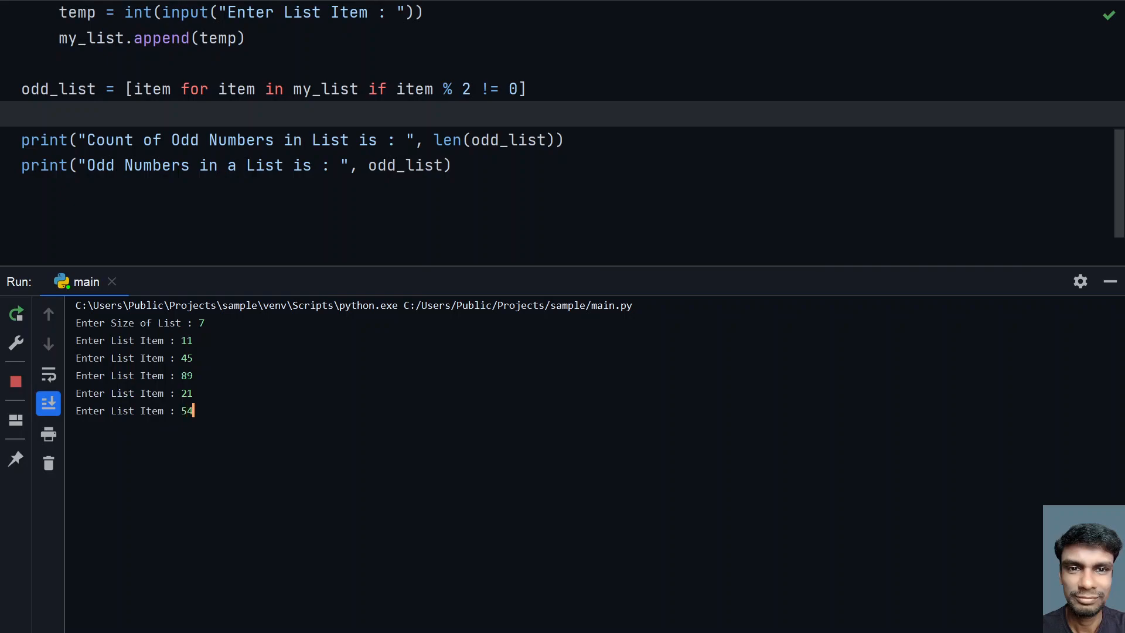
{"action": "type", "text": "90"}
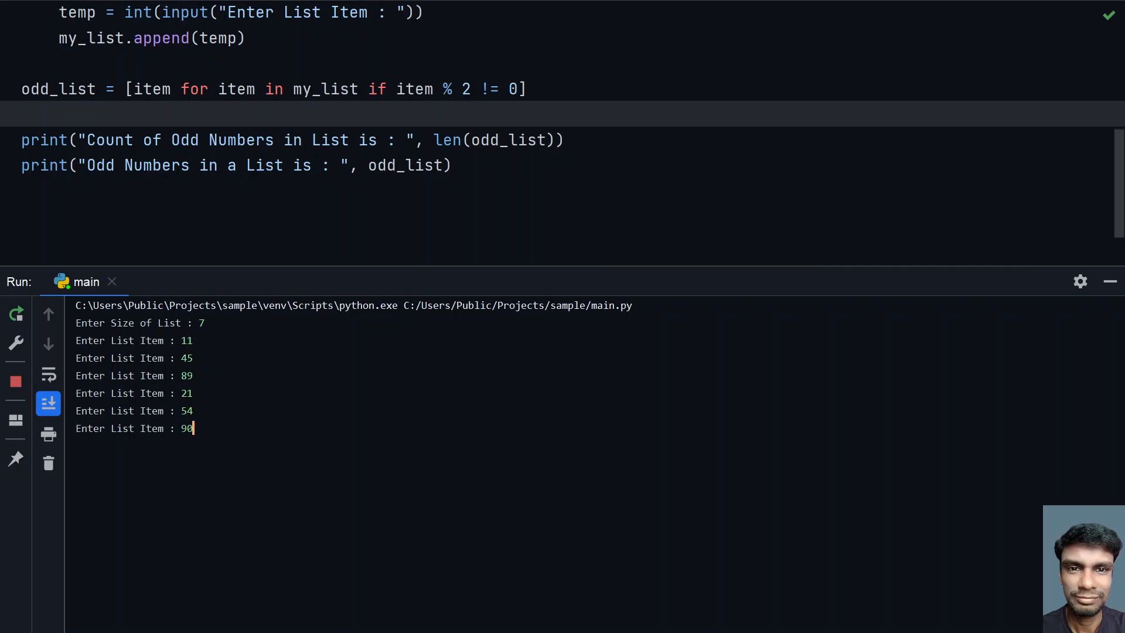
{"action": "type", "text": "100"}
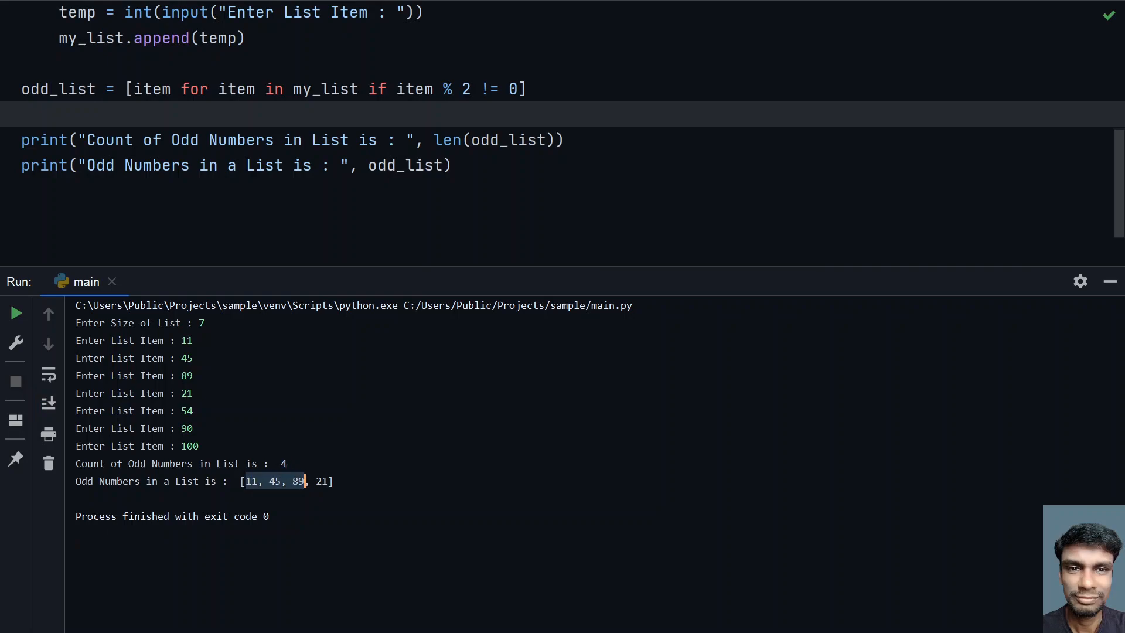
{"action": "left_click", "coordinate": [193, 393]}
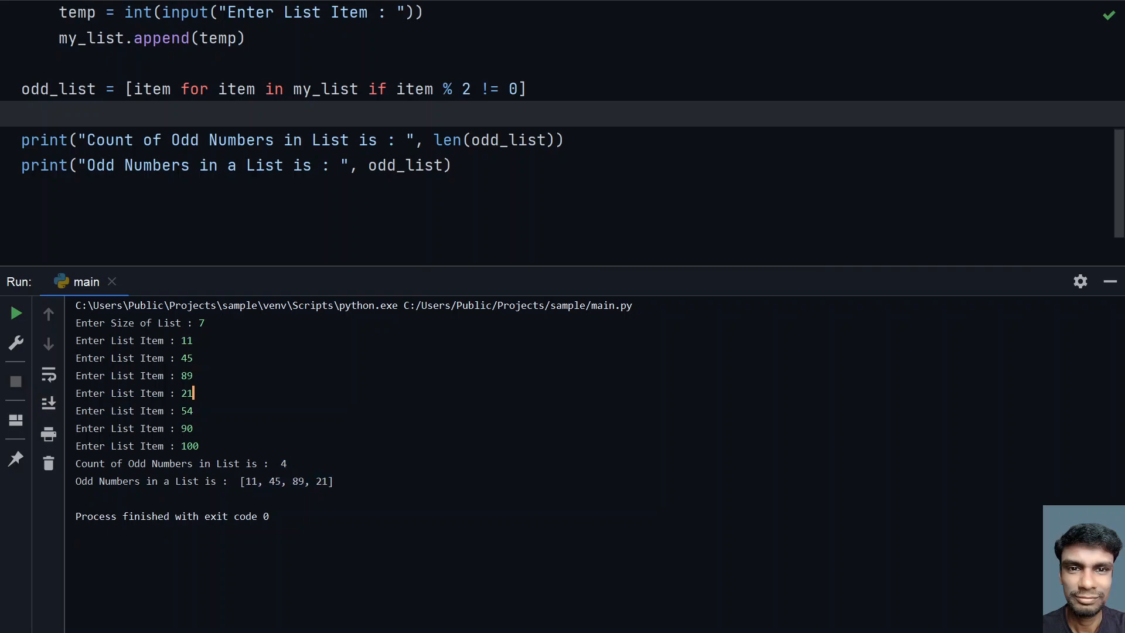